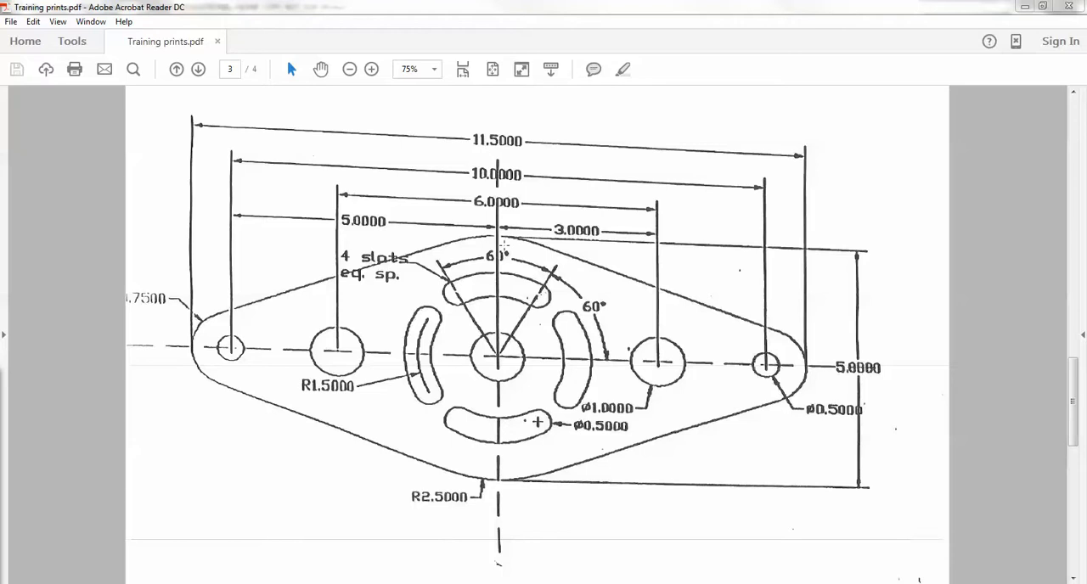
mouse_move(473, 515)
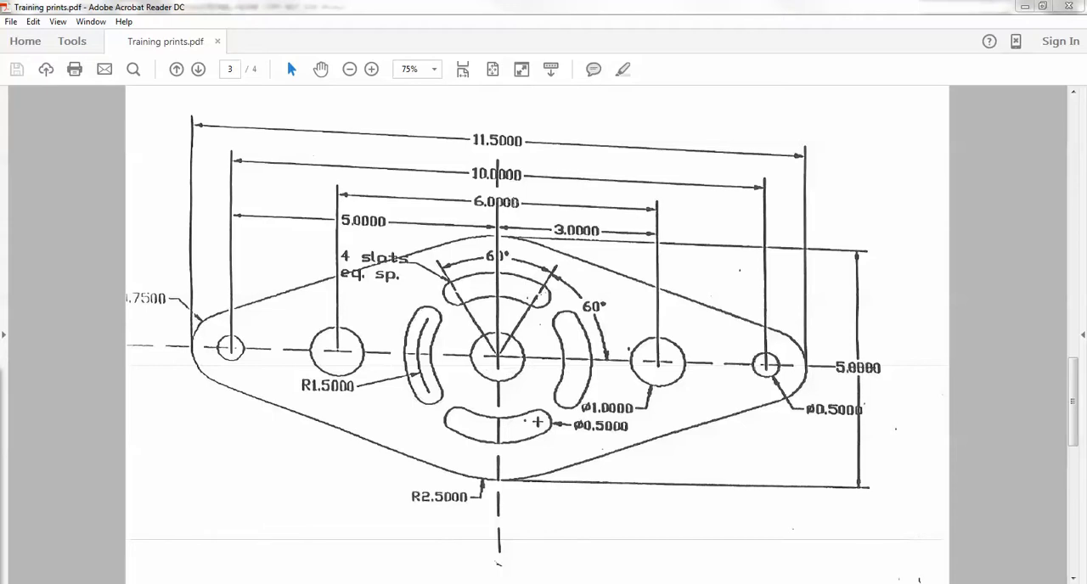
mouse_move(397, 240)
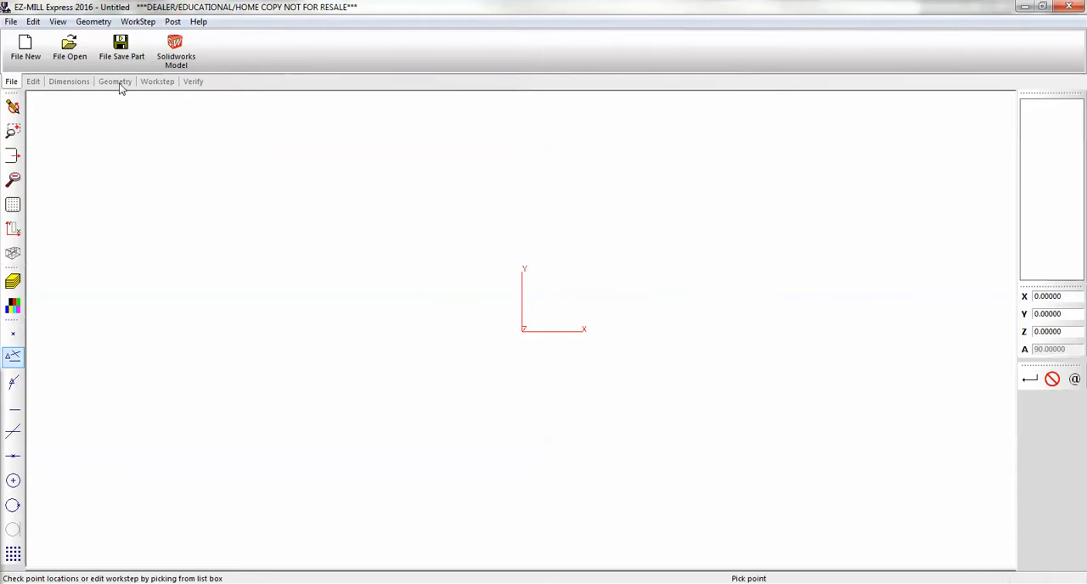
- Draw a corner-to-corner rectangle from (-6, 3) to (6, -3)
left_click(114, 81)
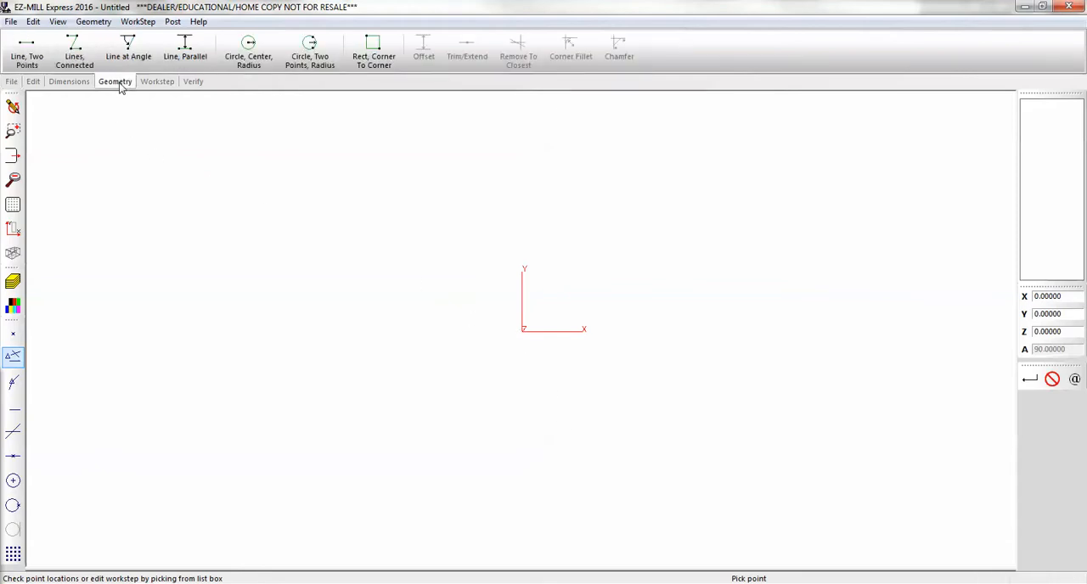
left_click(373, 47)
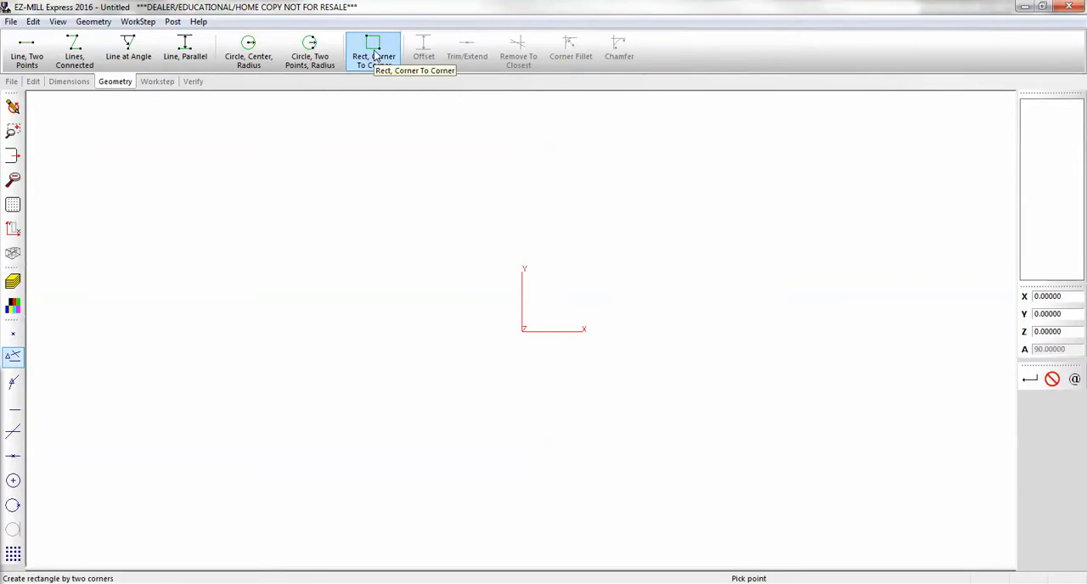
left_click(374, 51)
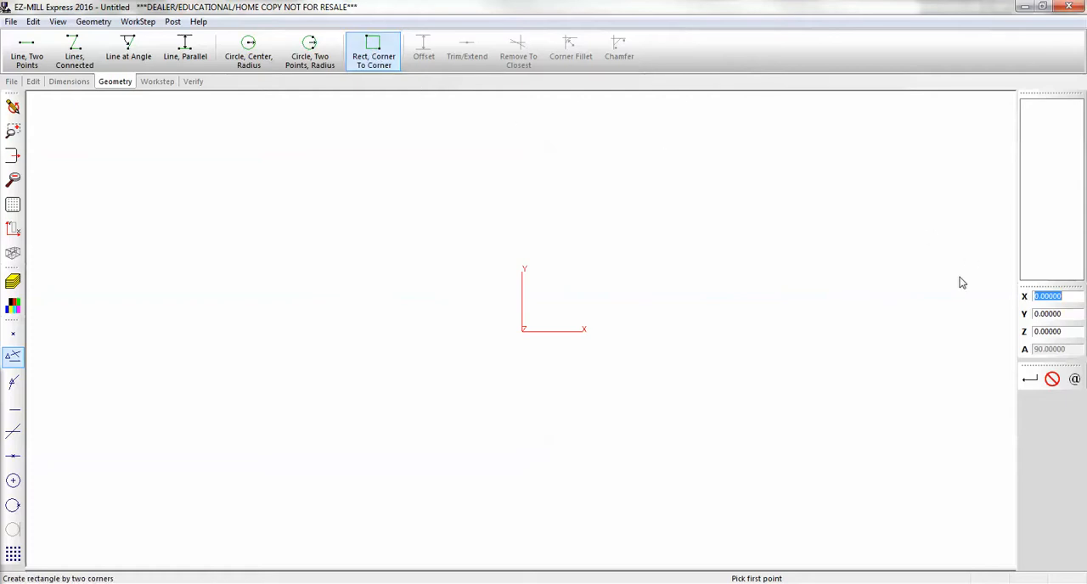
type("-6")
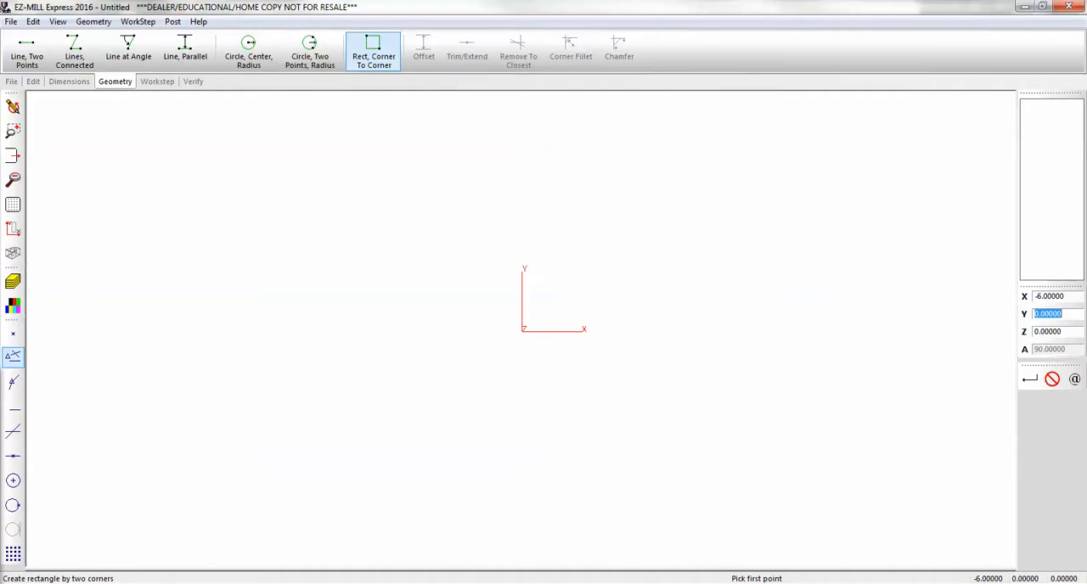
left_click(234, 186)
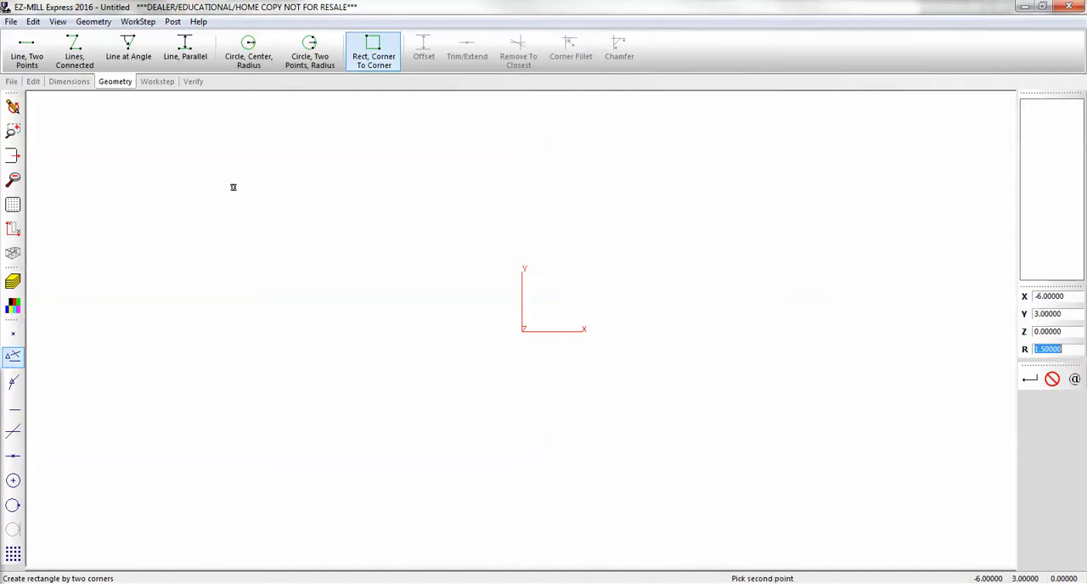
left_click(524, 331)
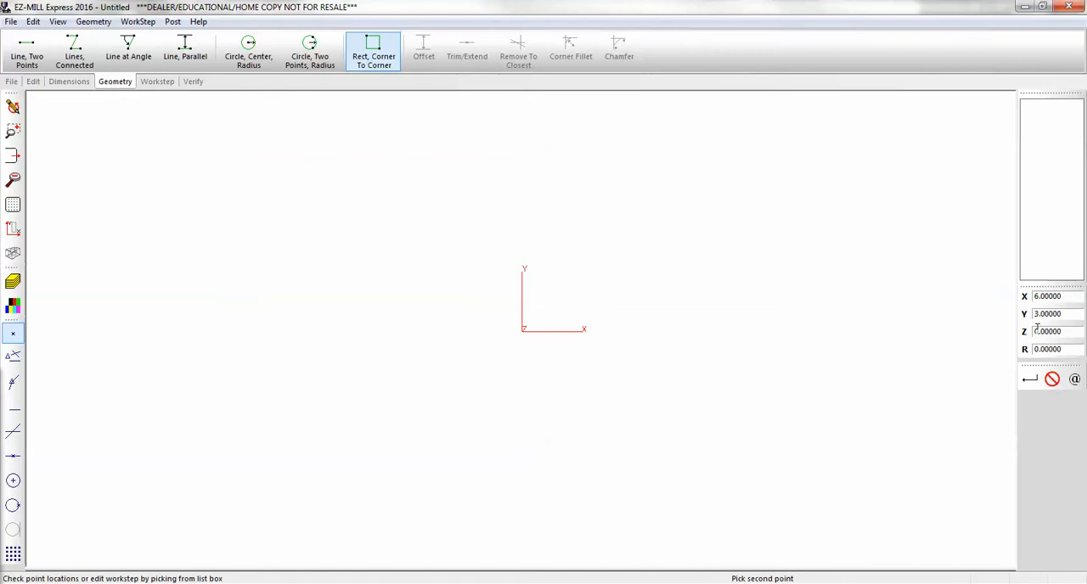
left_click(1029, 378)
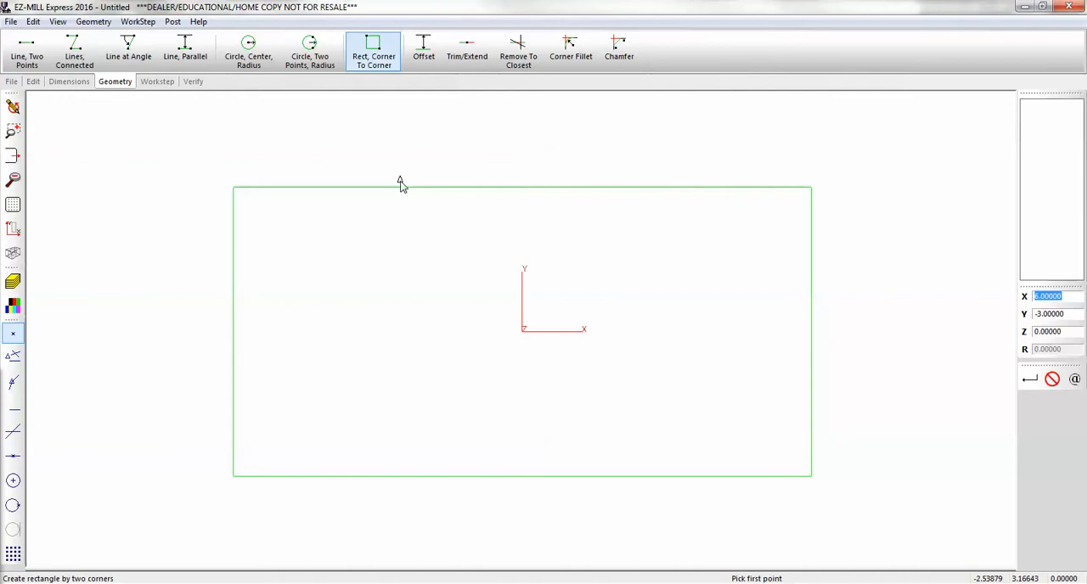
- Draw an R2.5 circle at the origin and R0.75 circles centred at X -5 and X 5
left_click(248, 51)
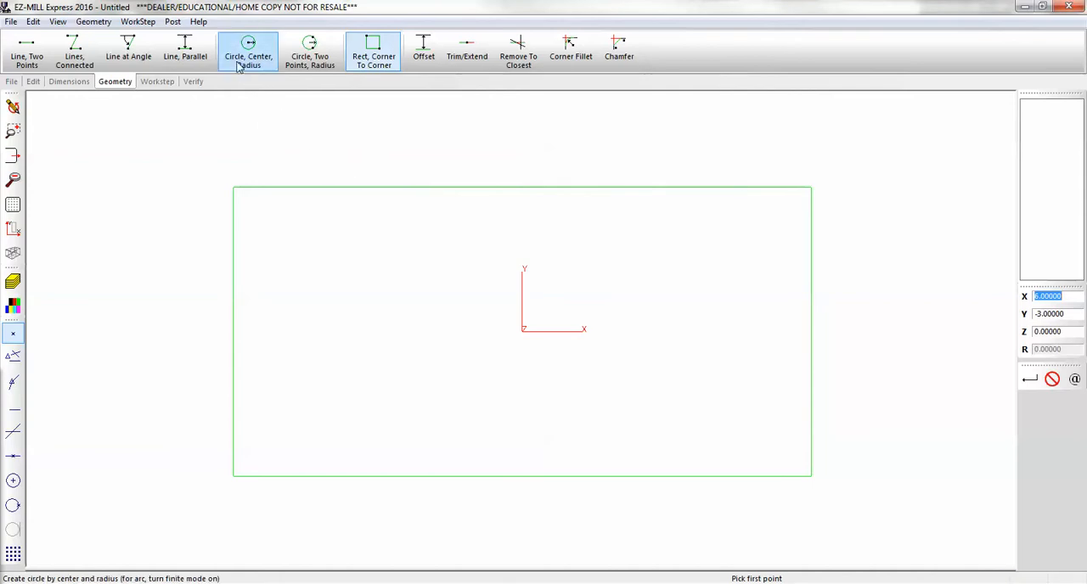
left_click(248, 51)
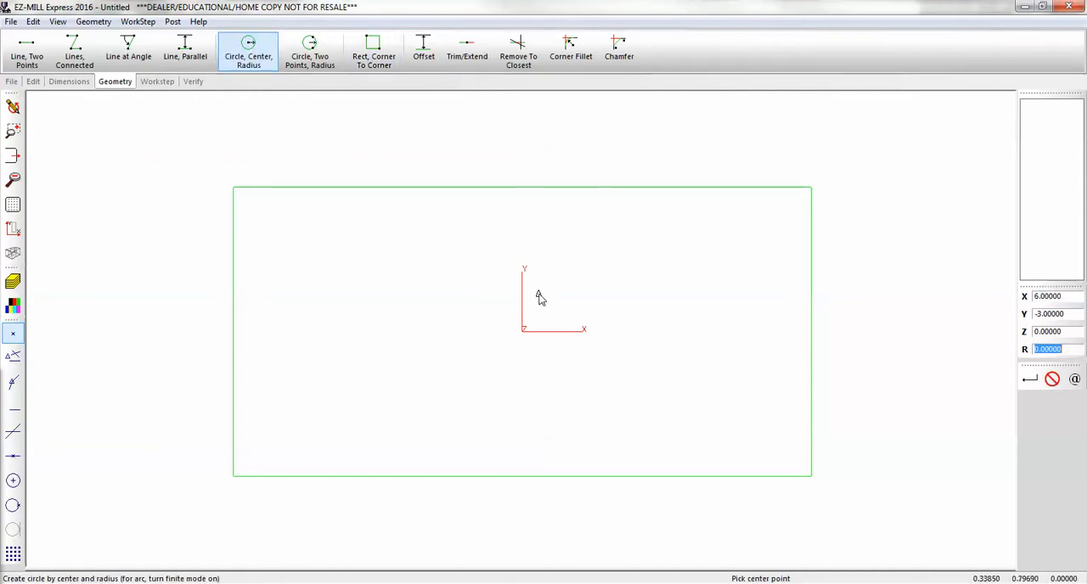
type("2.5")
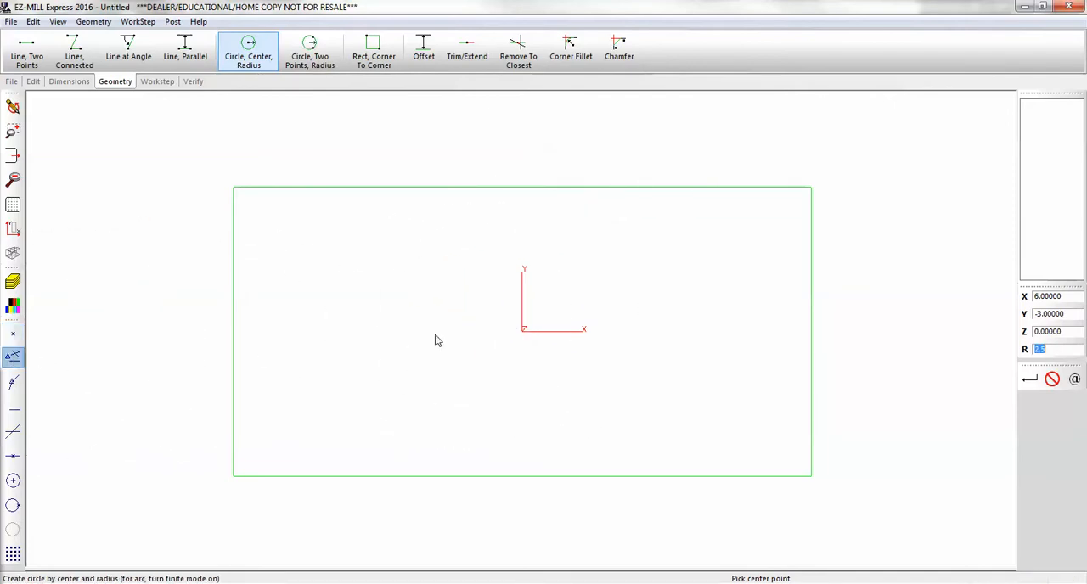
mouse_move(798, 310)
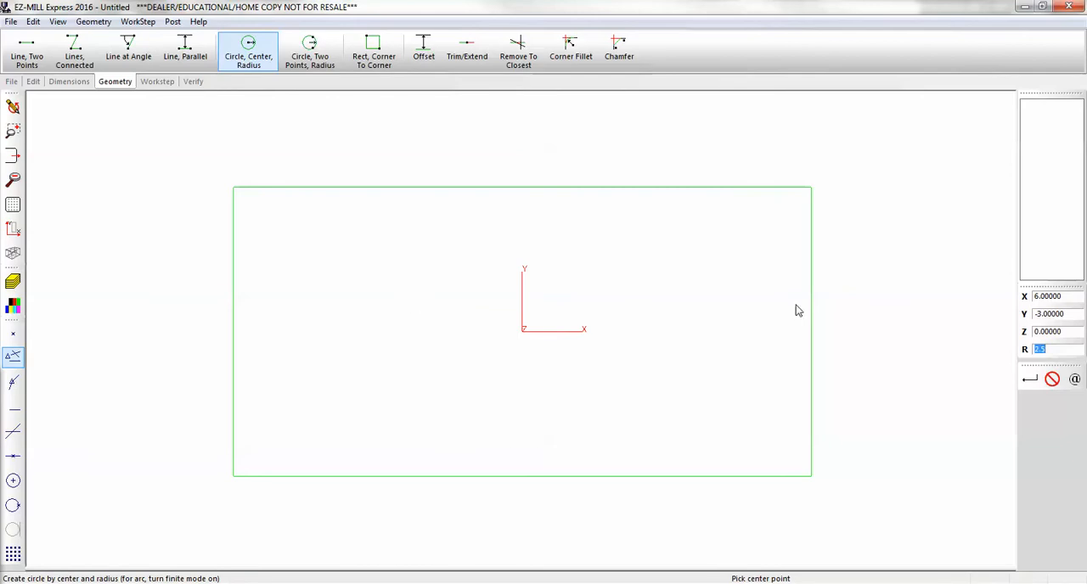
mouse_move(996, 348)
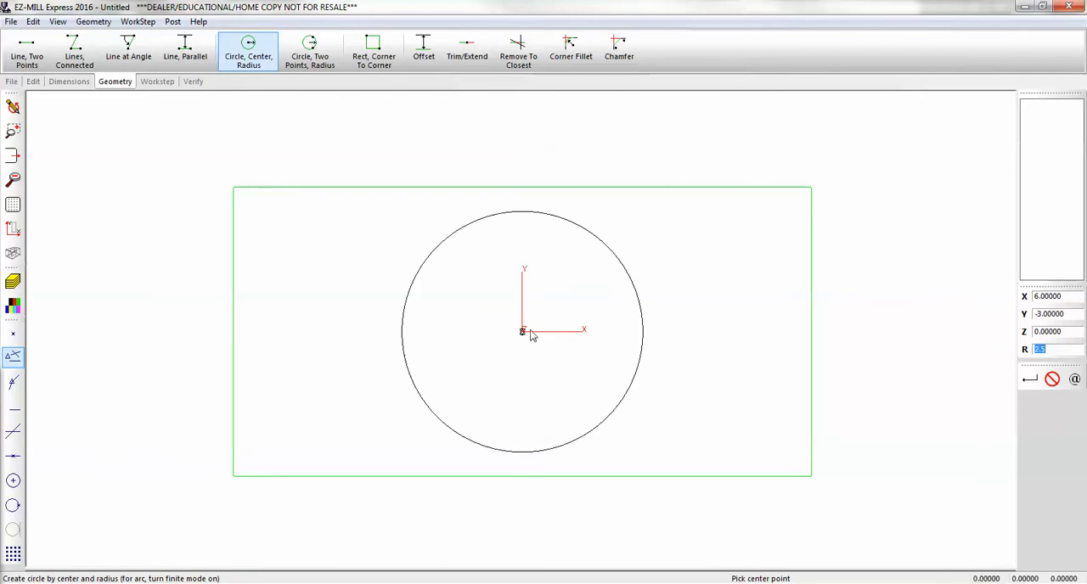
left_click(522, 332)
type("-")
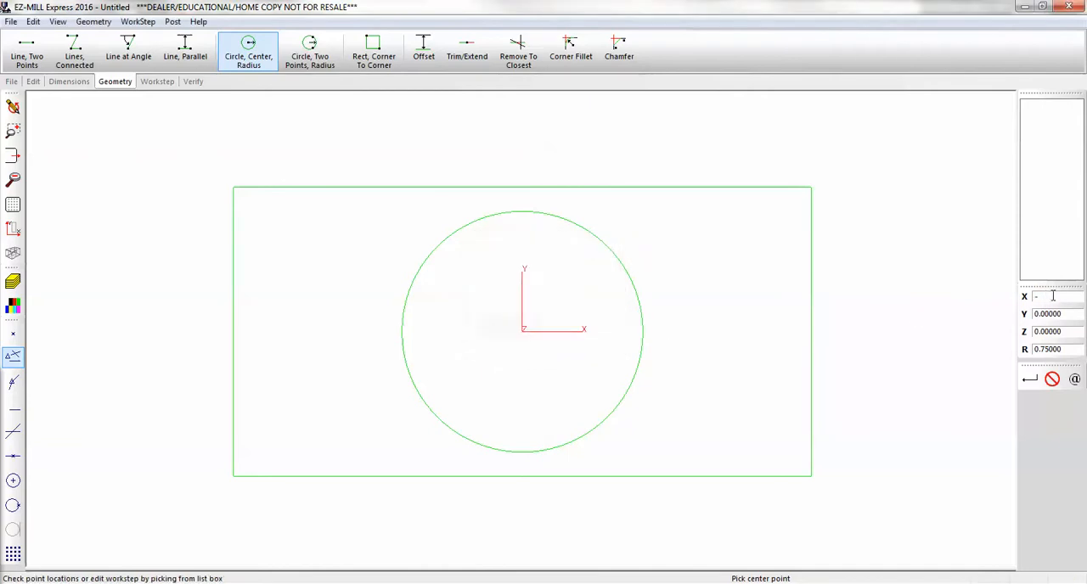
left_click(282, 332)
type("5.00000")
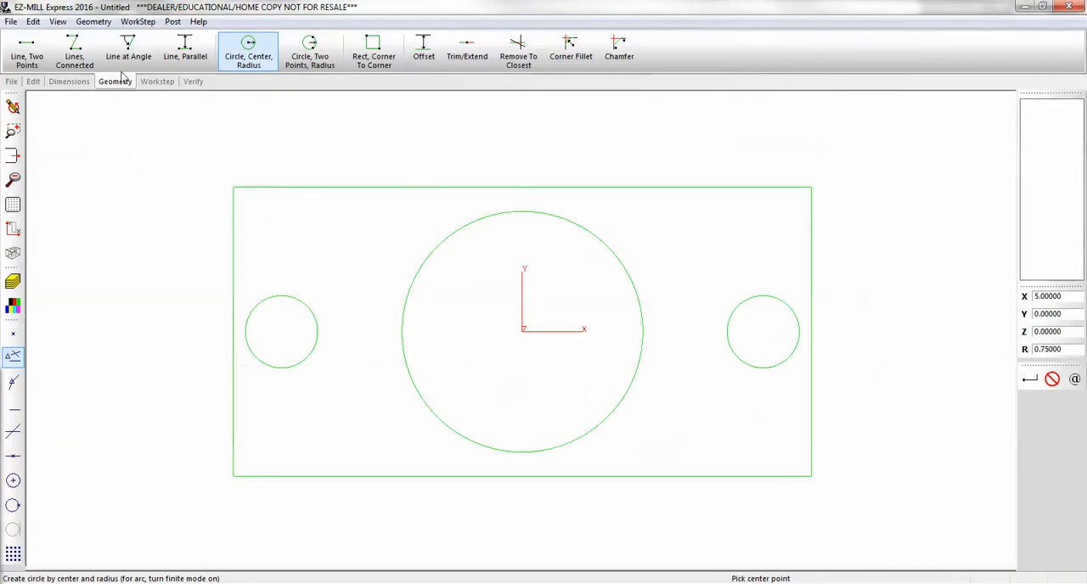
- Draw four tangent lines joining the end circles to the central circle, trimming excess arcs
left_click(27, 51)
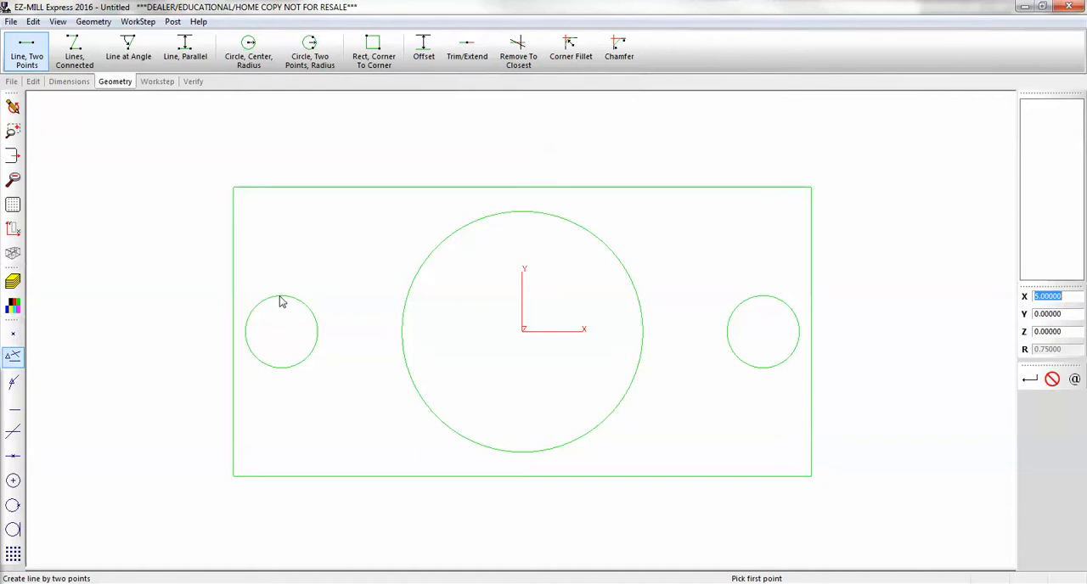
mouse_move(475, 234)
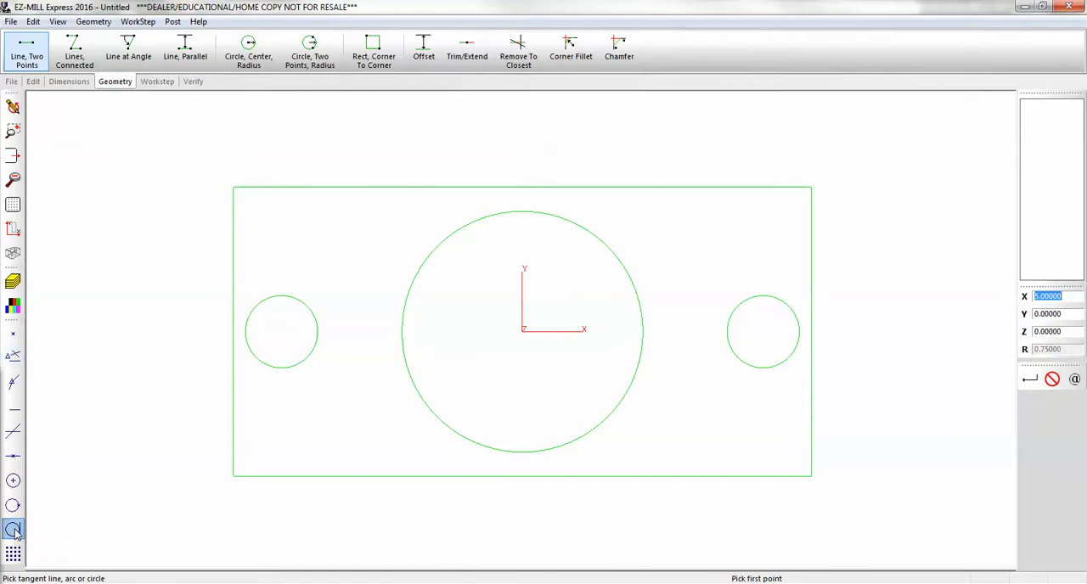
left_click(267, 297)
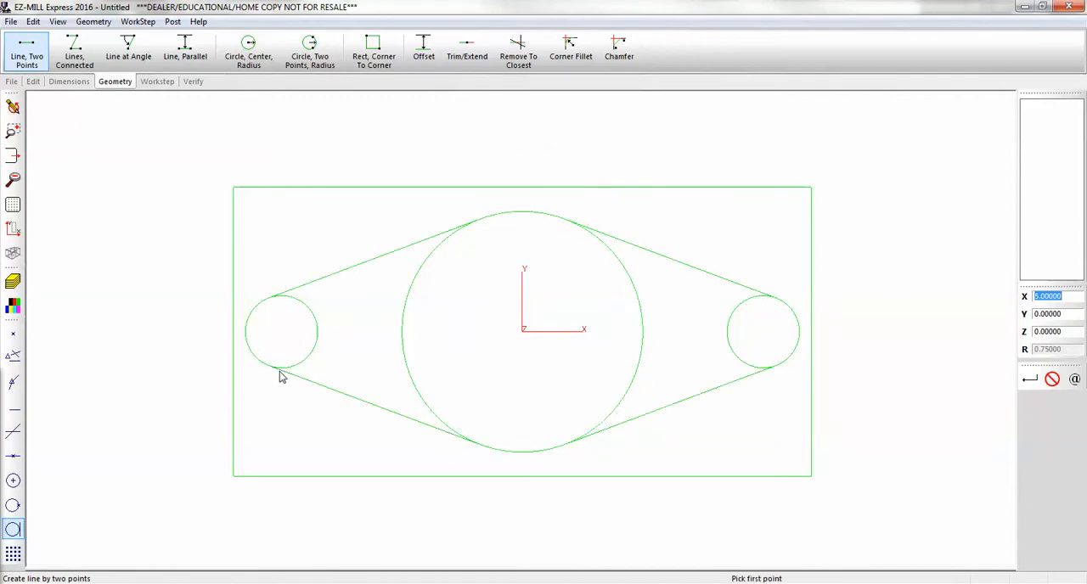
mouse_move(711, 327)
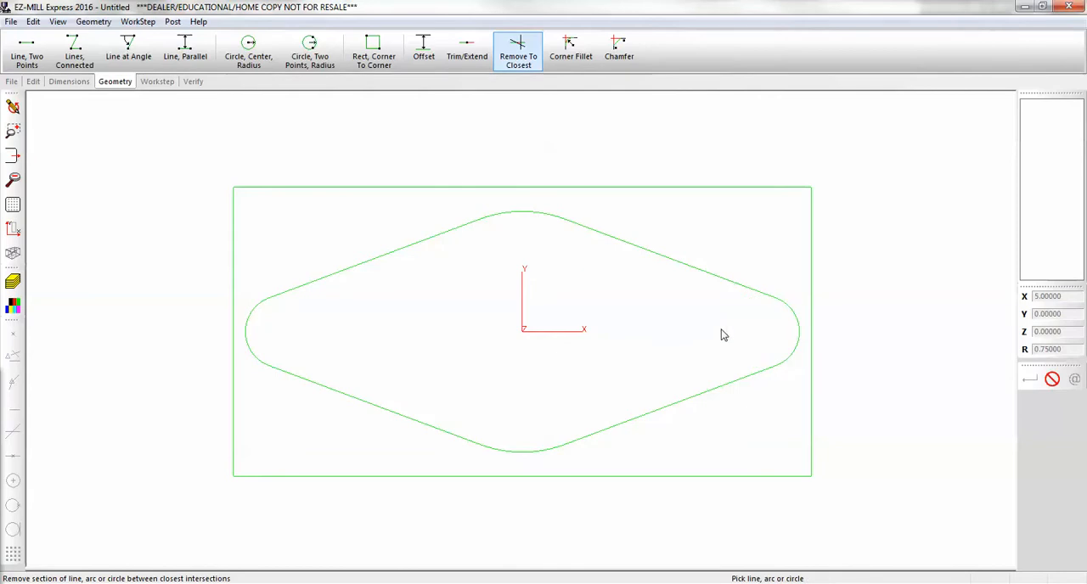
mouse_move(703, 330)
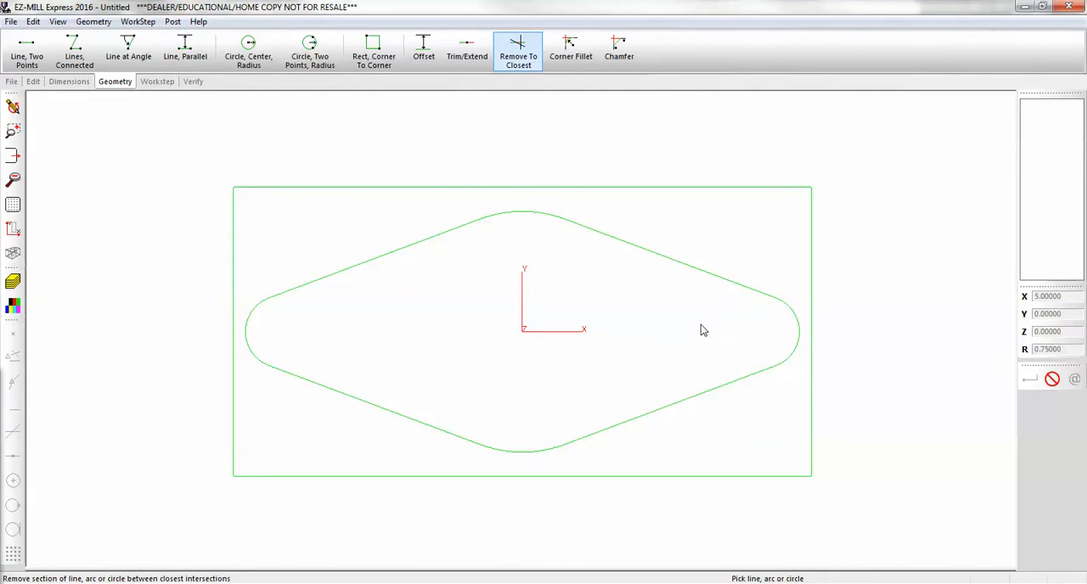
mouse_move(629, 319)
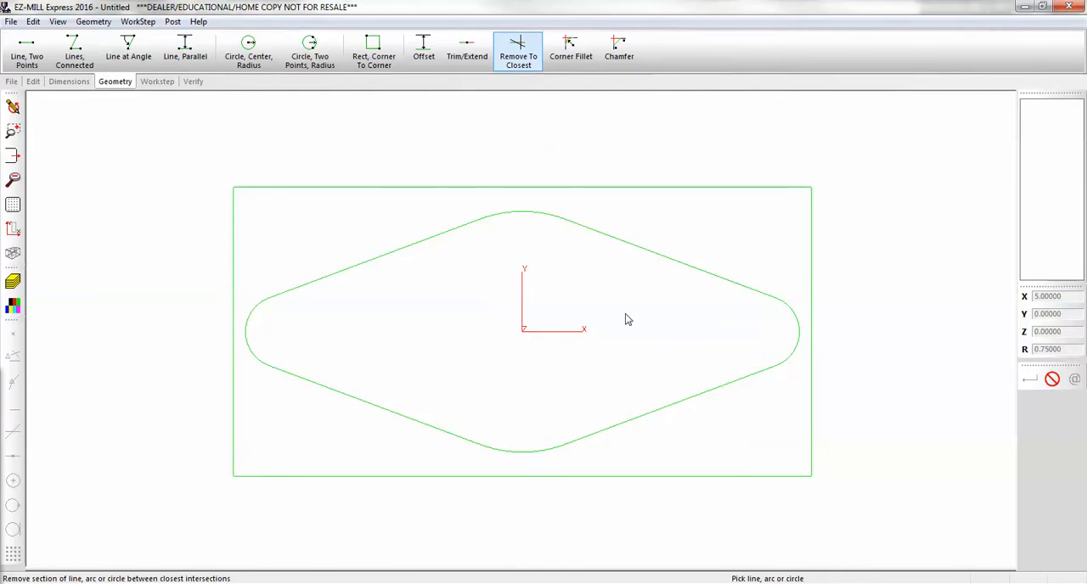
- Add R0.25 holes at the end arc centres and R0.5 holes at X 0, 3 and -3
left_click(248, 49)
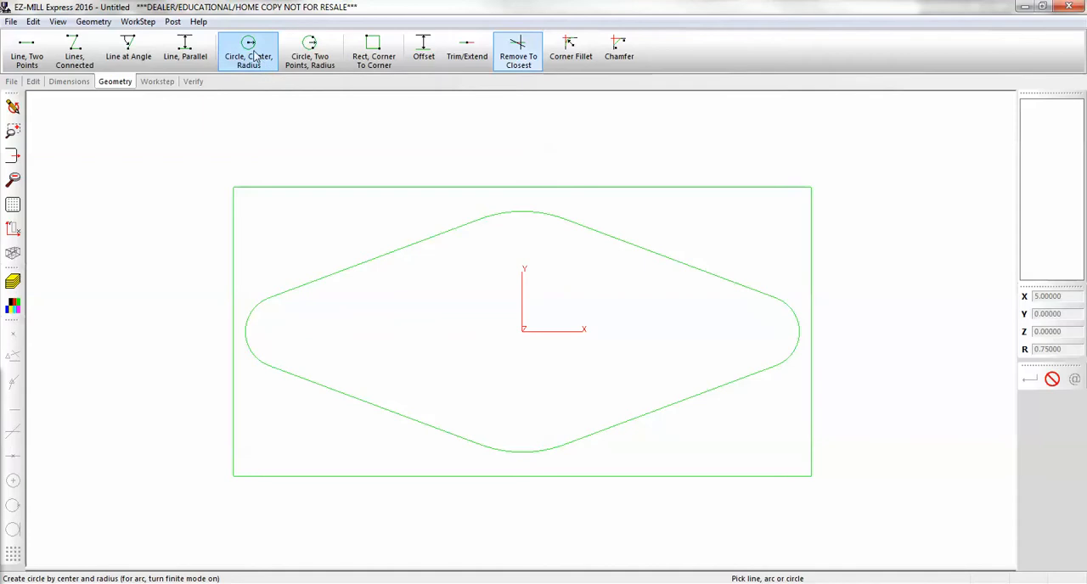
left_click(248, 48)
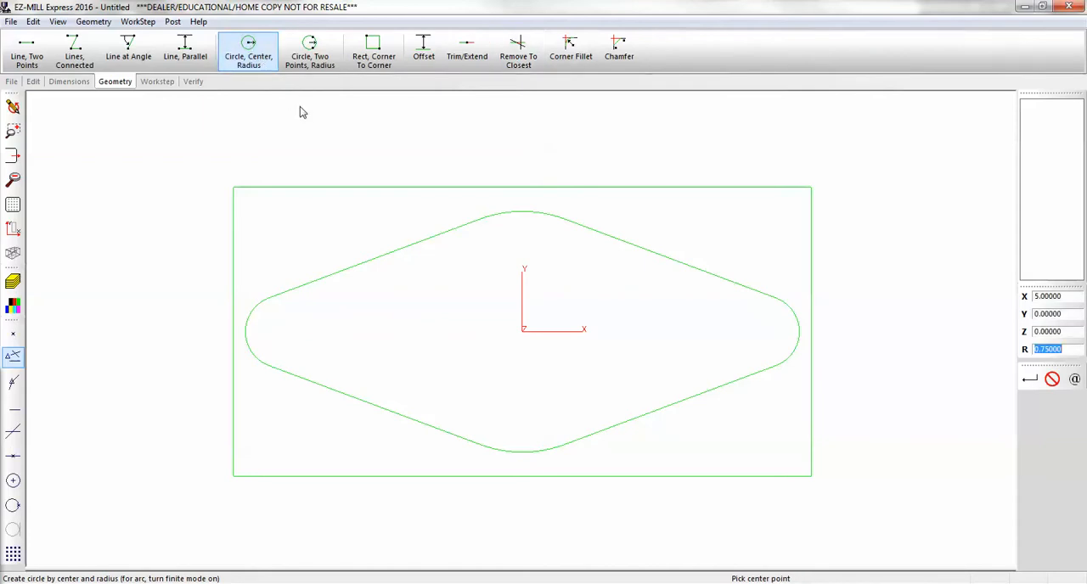
type(".25")
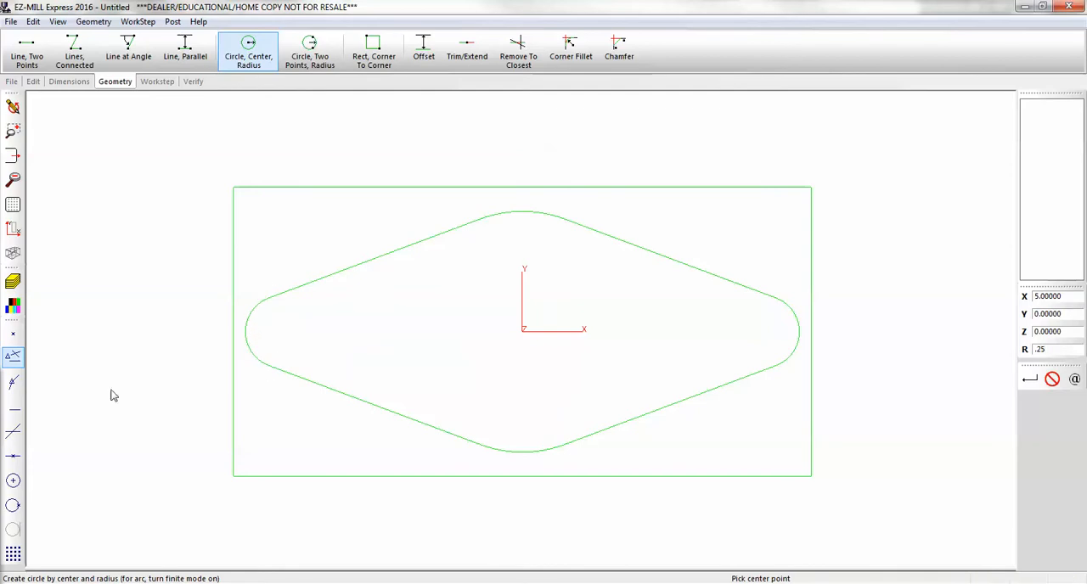
mouse_move(13, 481)
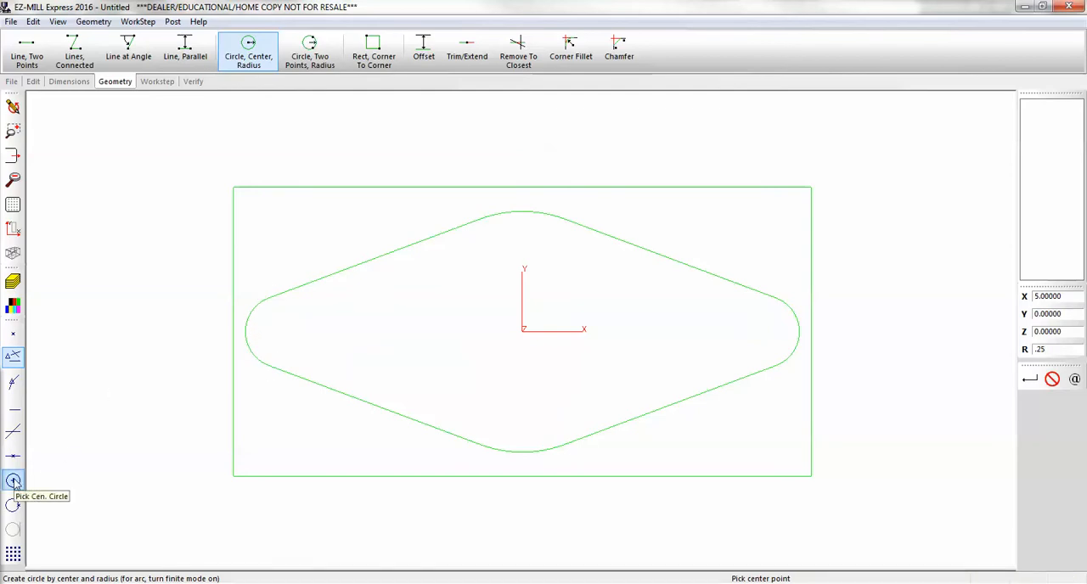
left_click(281, 331)
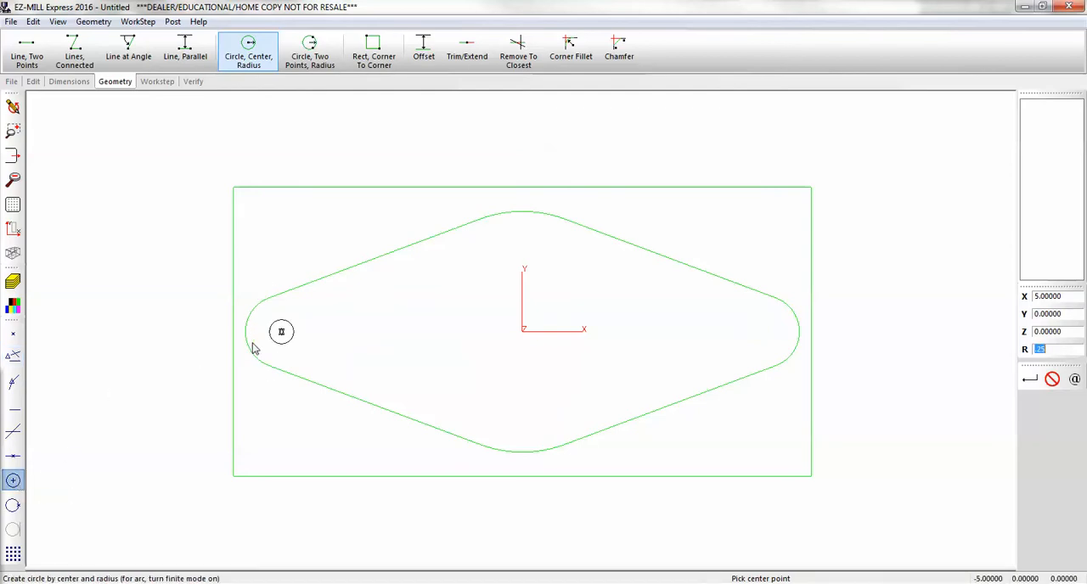
left_click(763, 331)
type(".5")
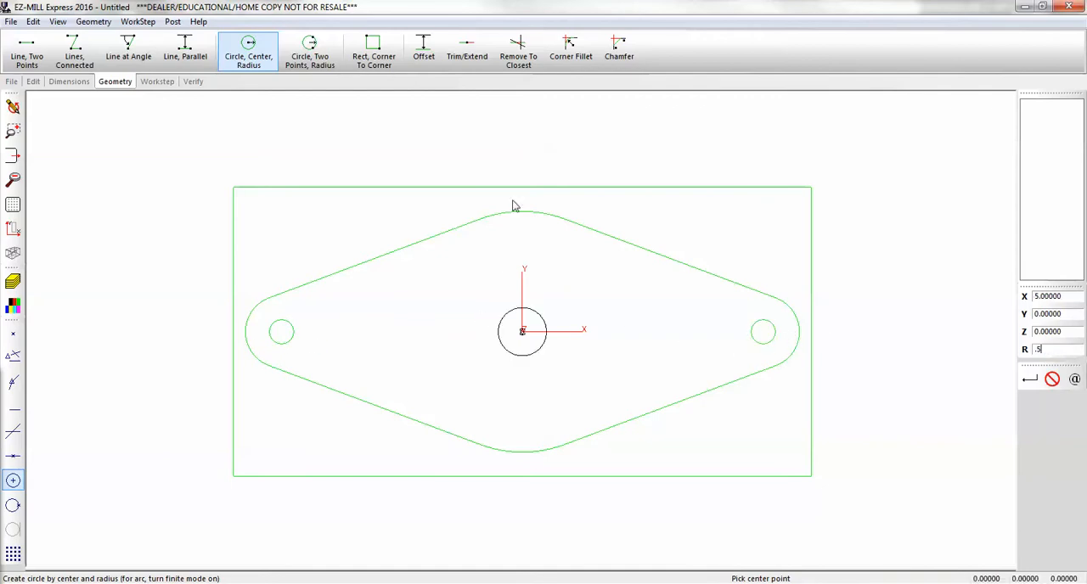
mouse_move(520, 218)
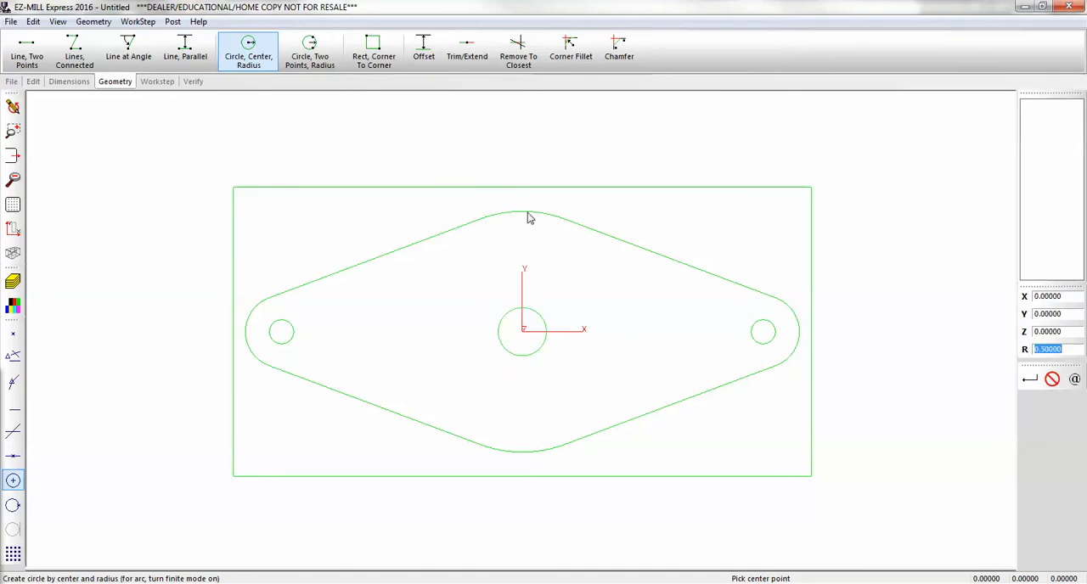
left_click(1048, 296)
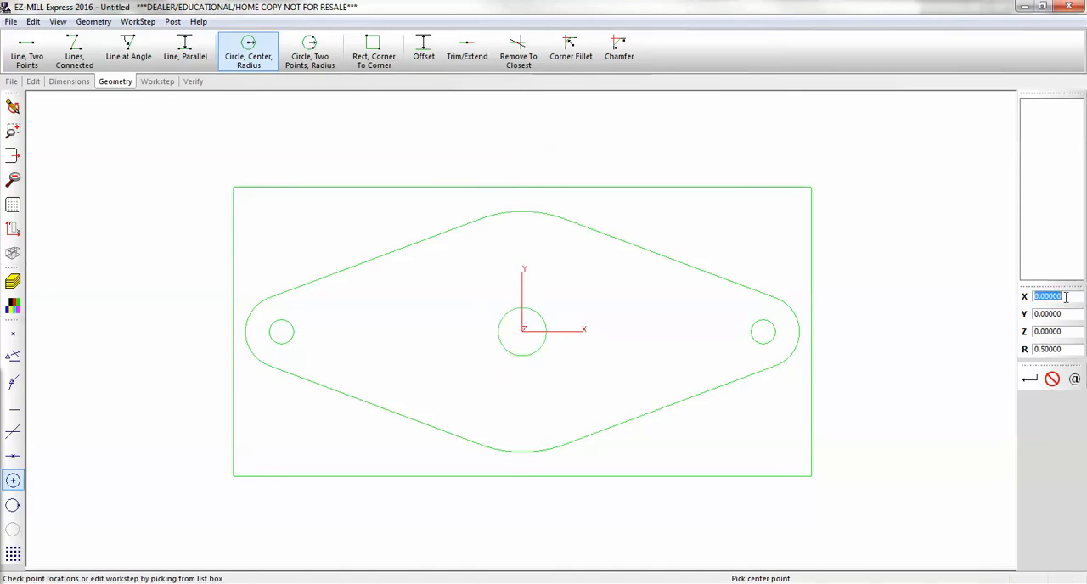
left_click(667, 331)
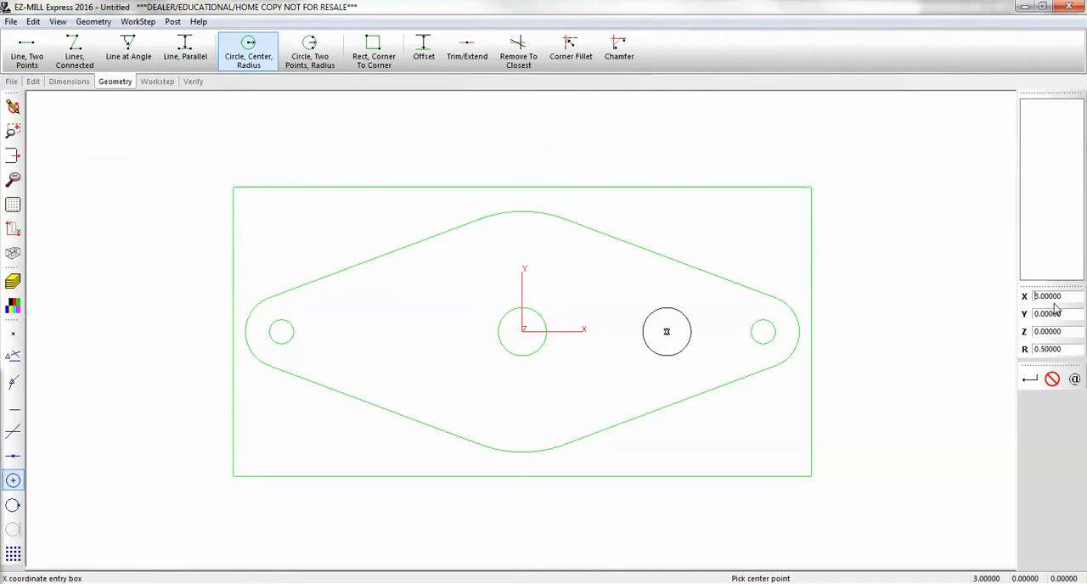
left_click(378, 331)
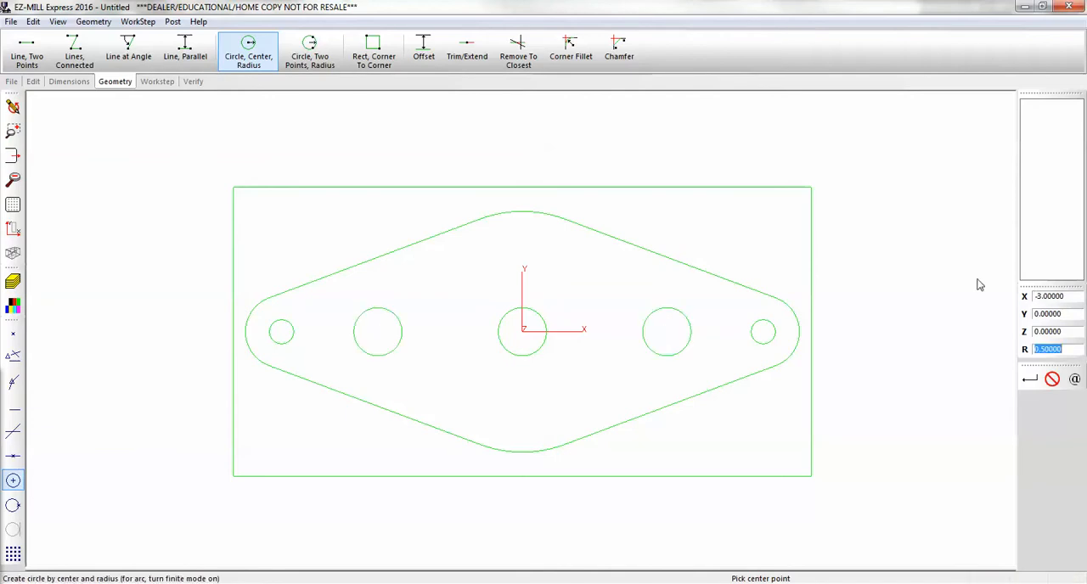
mouse_move(616, 567)
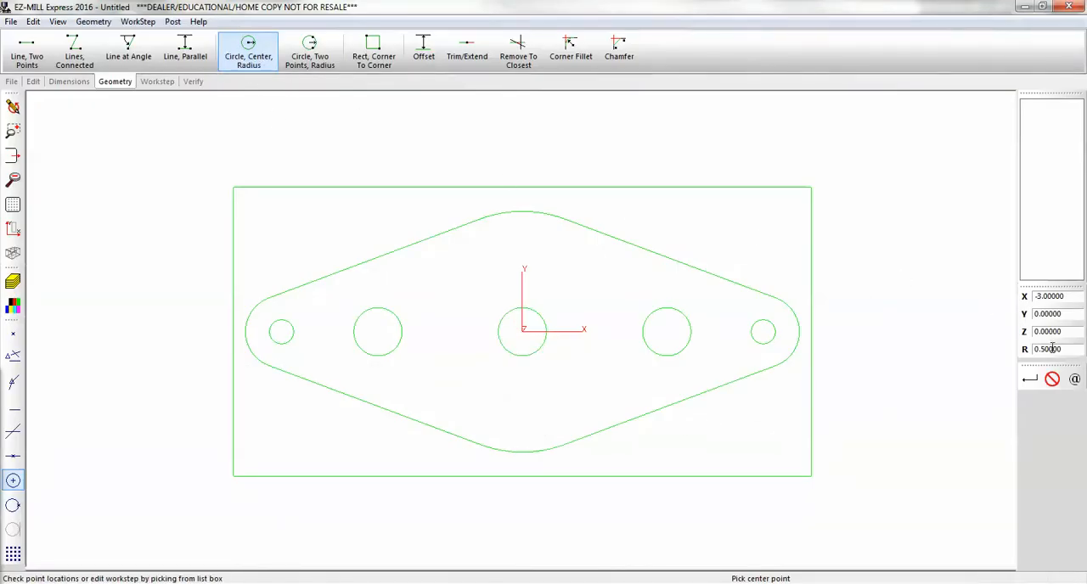
- Enter a circle radius of 1.5 and preview it at the origin
type("1")
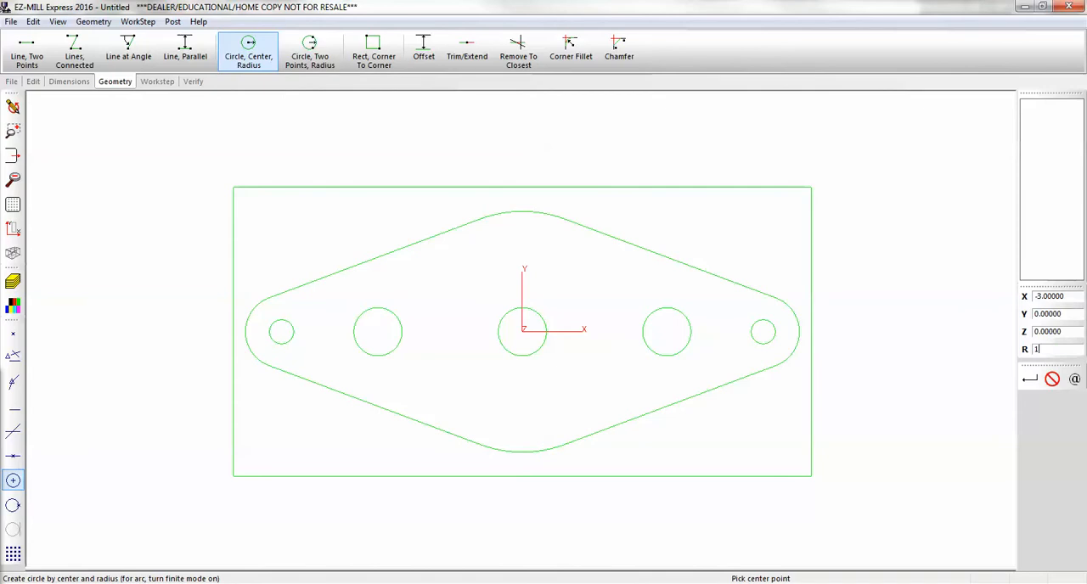
type(".5")
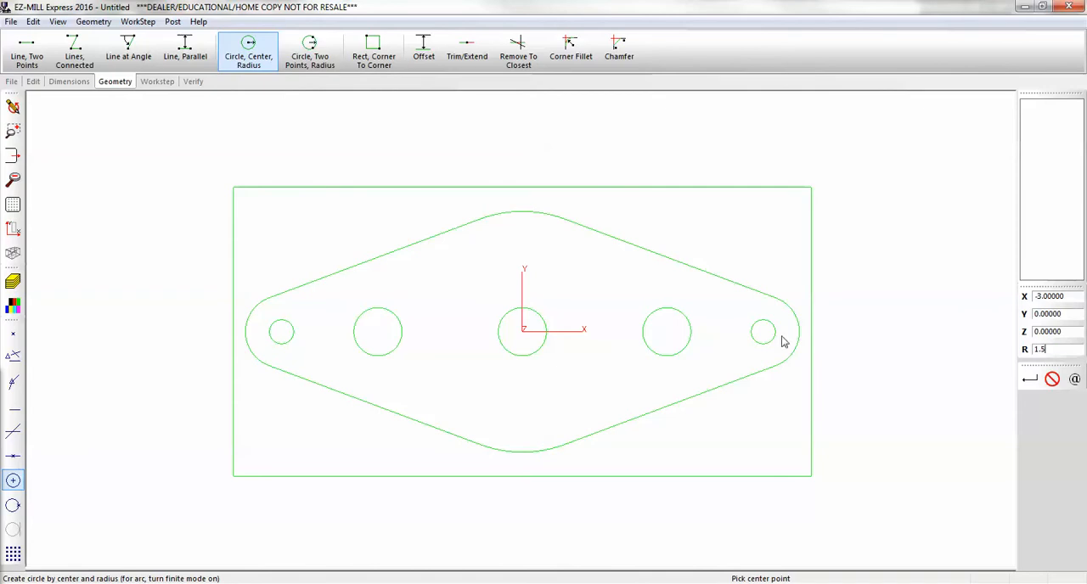
left_click(523, 331)
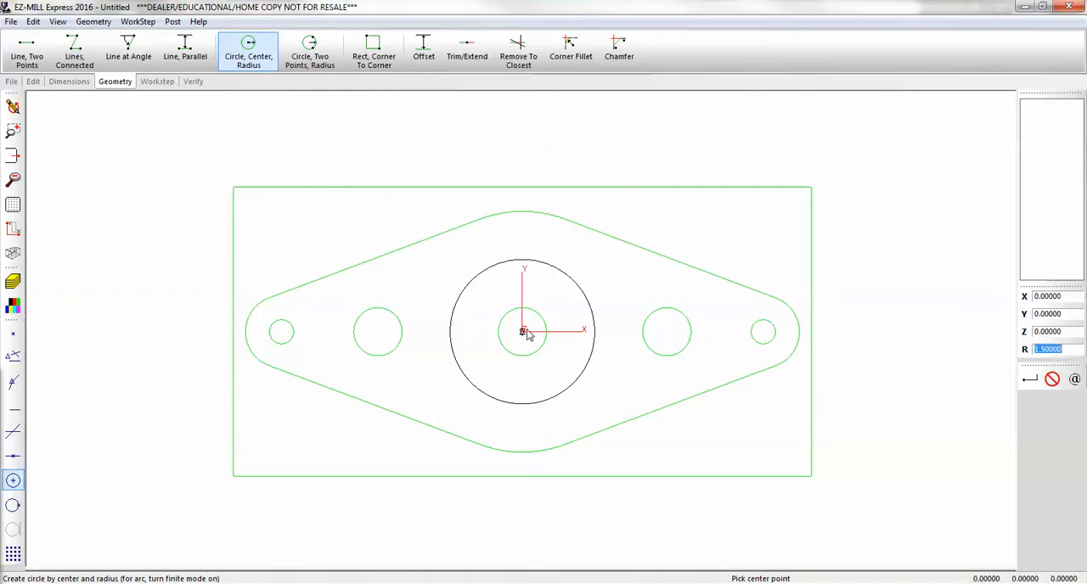
- Place the R1.5 circle at the origin and offset it 0.25 inward and outward
left_click(423, 49)
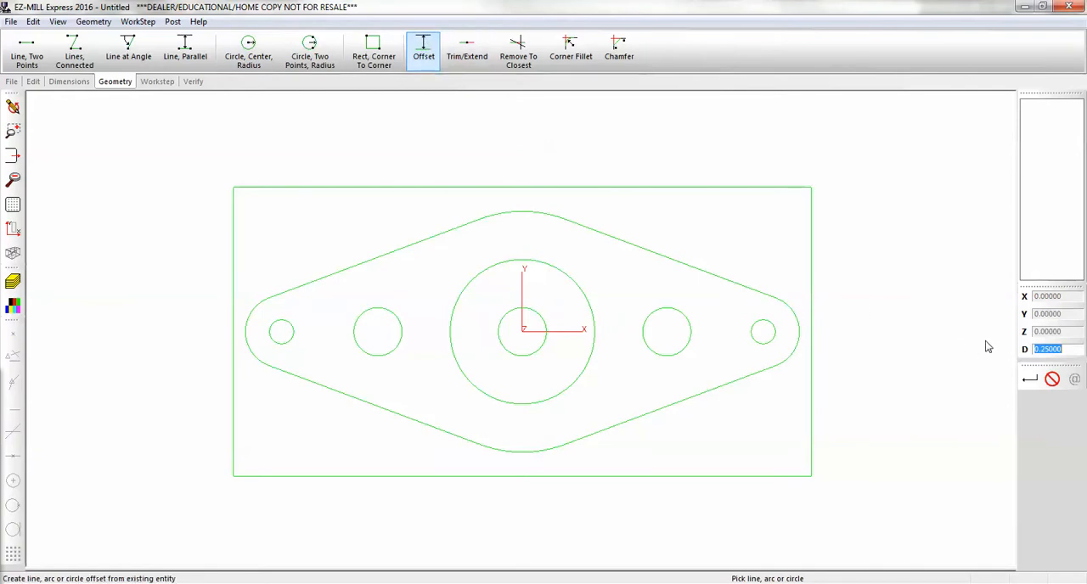
left_click(577, 310)
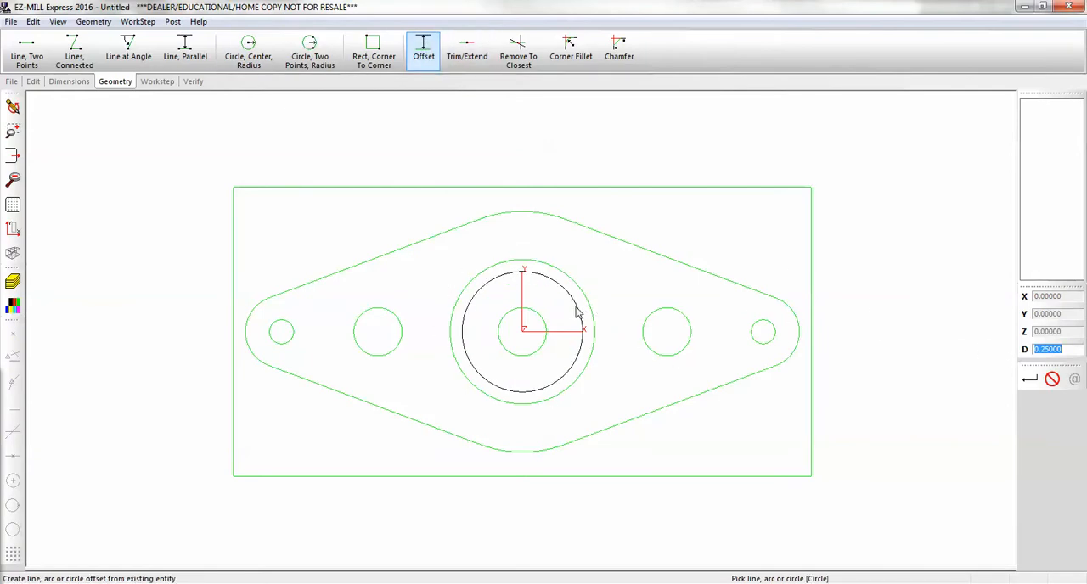
left_click(576, 308)
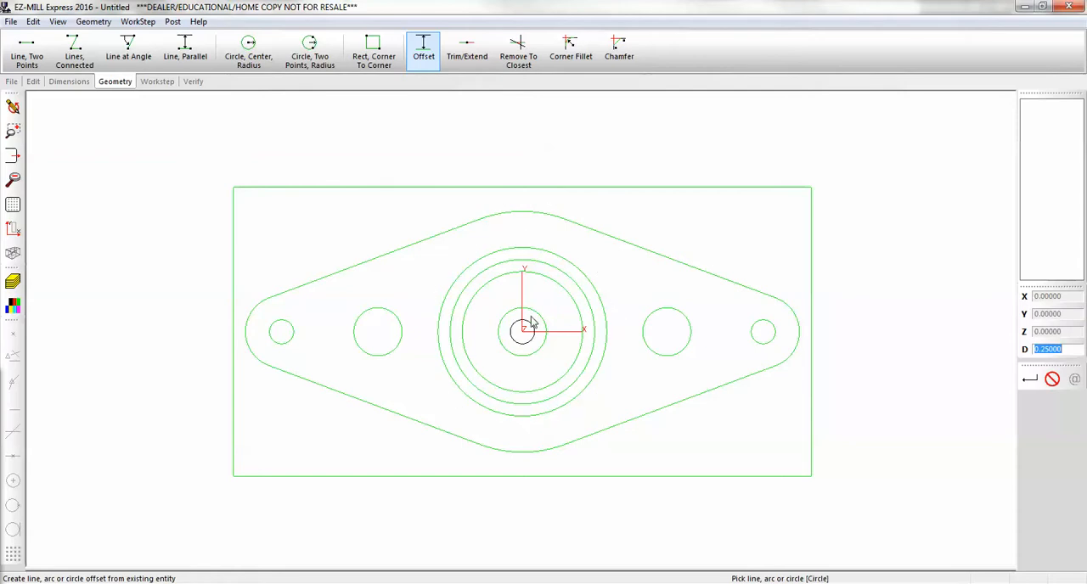
left_click(128, 49)
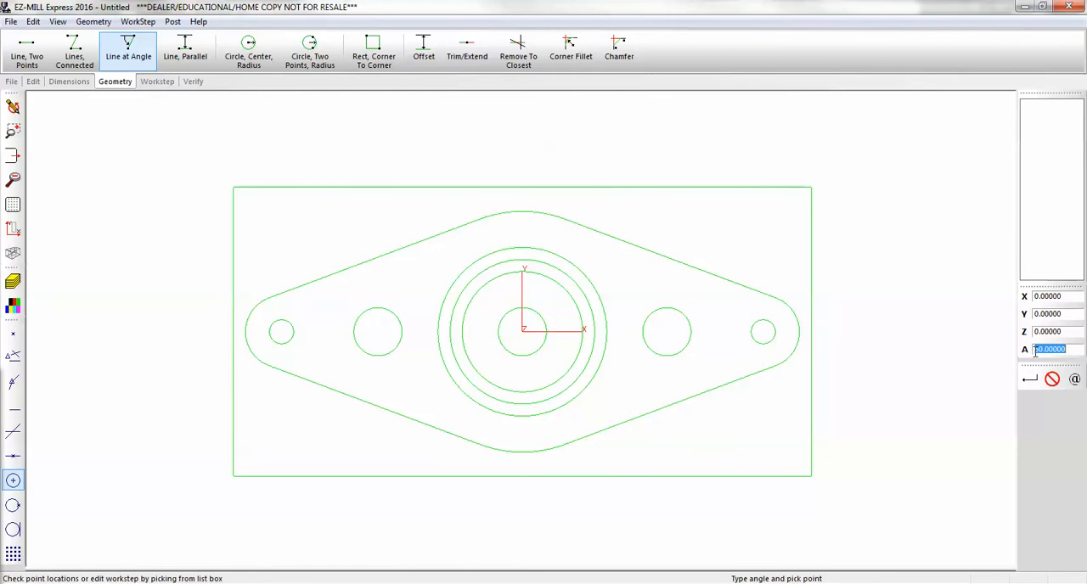
- Draw two construction lines through the origin at 60° either side
type("60")
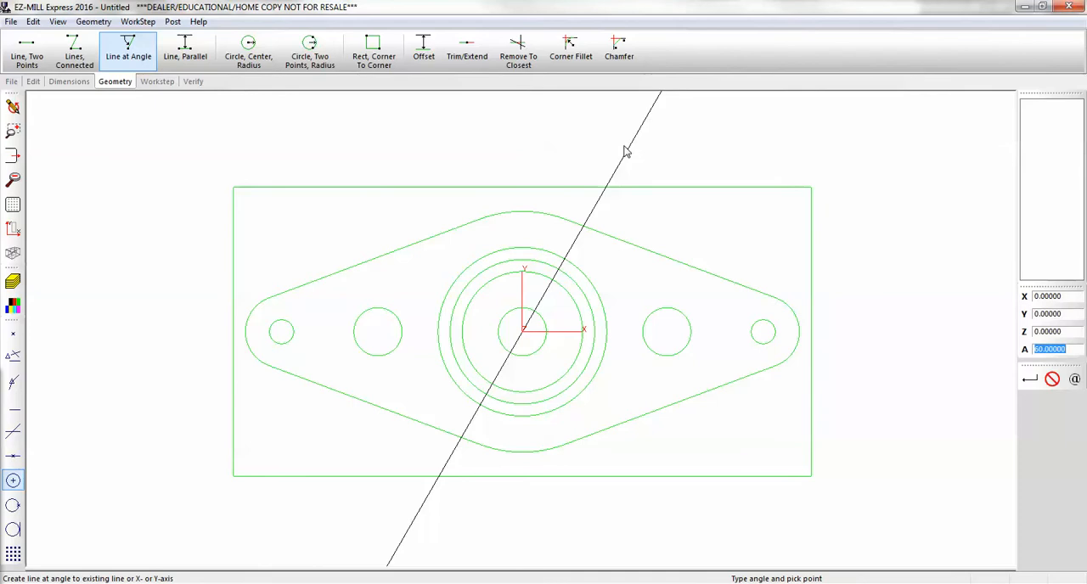
left_click(522, 331)
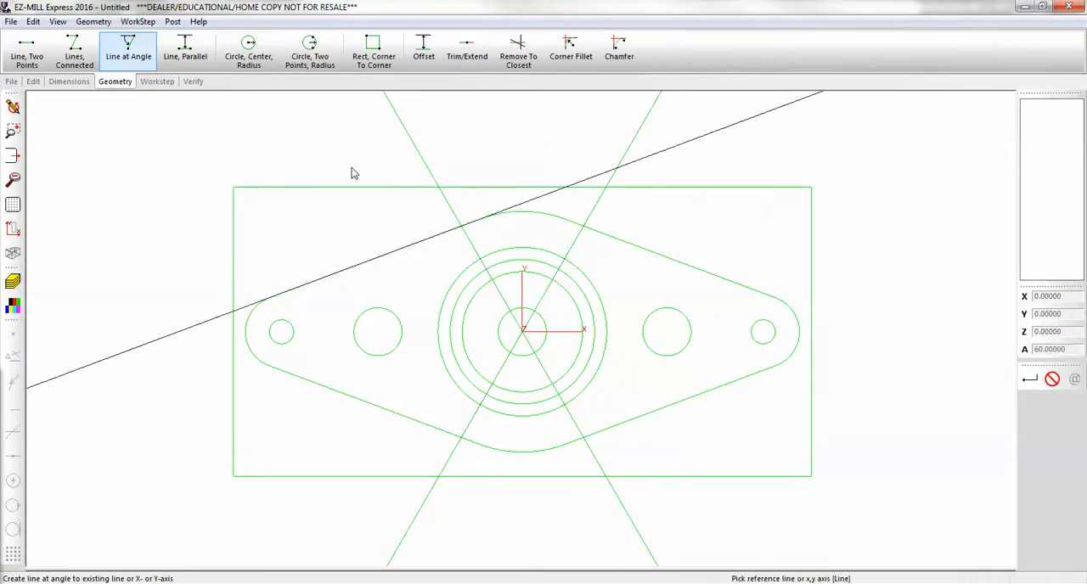
left_click(93, 22)
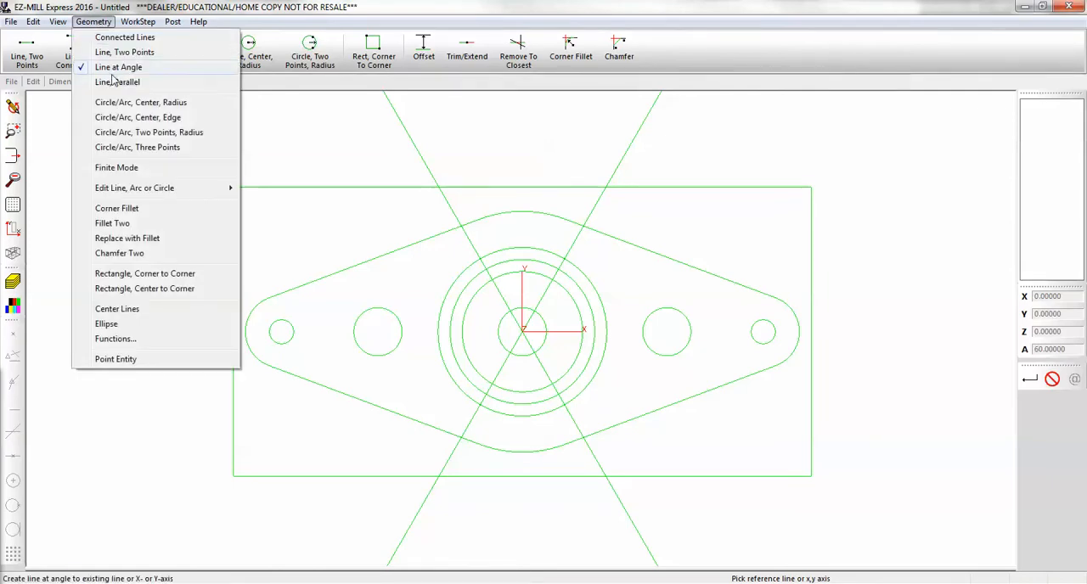
mouse_move(137, 118)
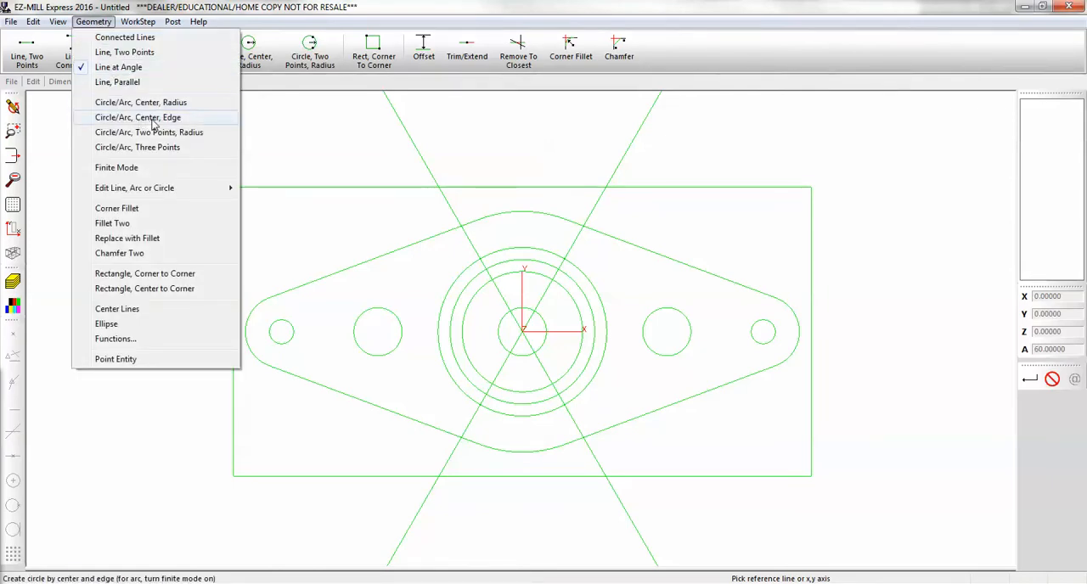
mouse_move(171, 125)
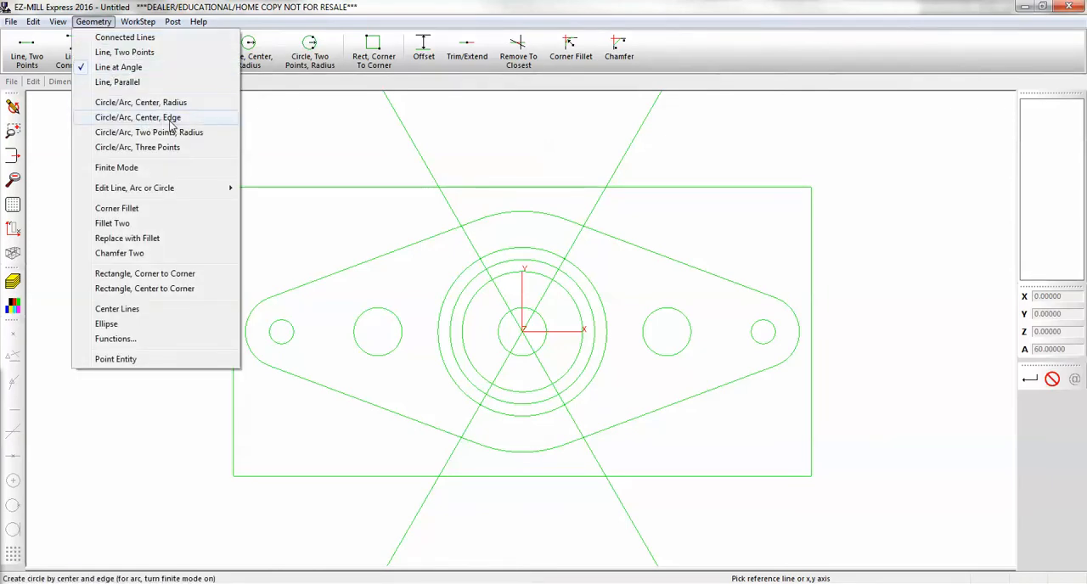
- Add small circles at both intersections of the angled lines with the R1.5 ring
left_click(137, 117)
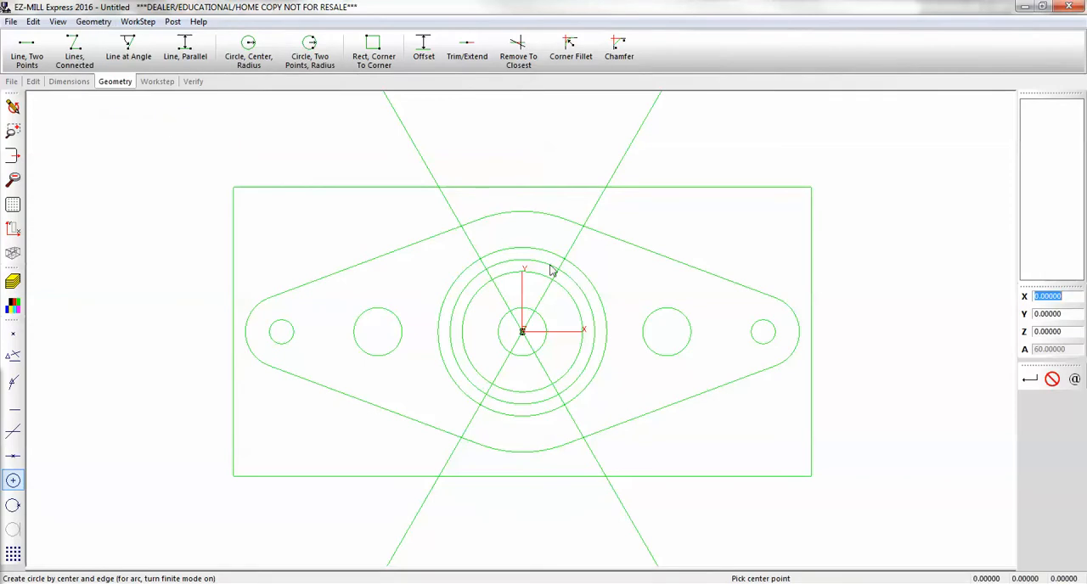
mouse_move(559, 273)
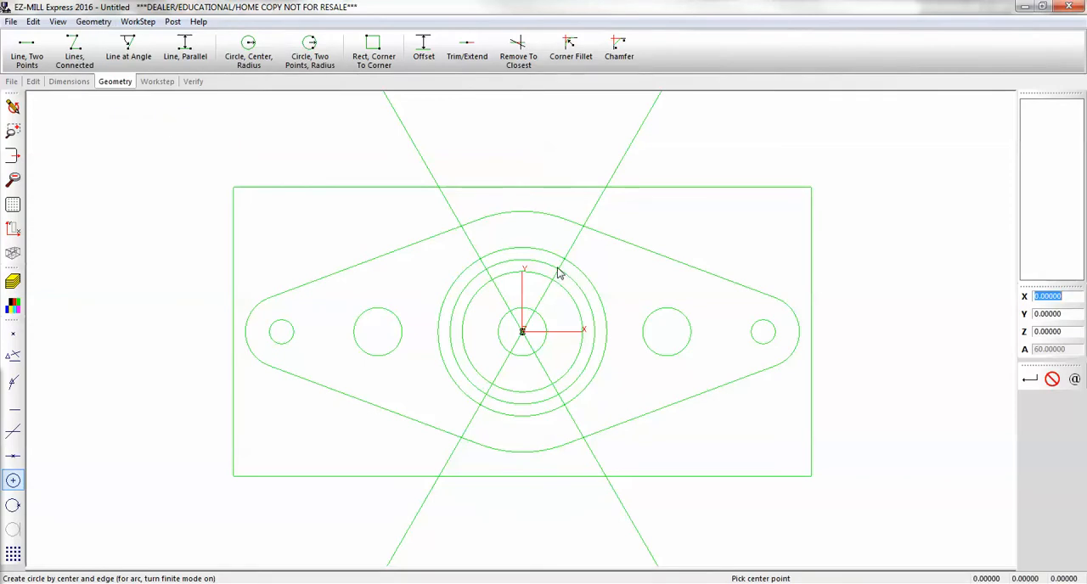
left_click(13, 357)
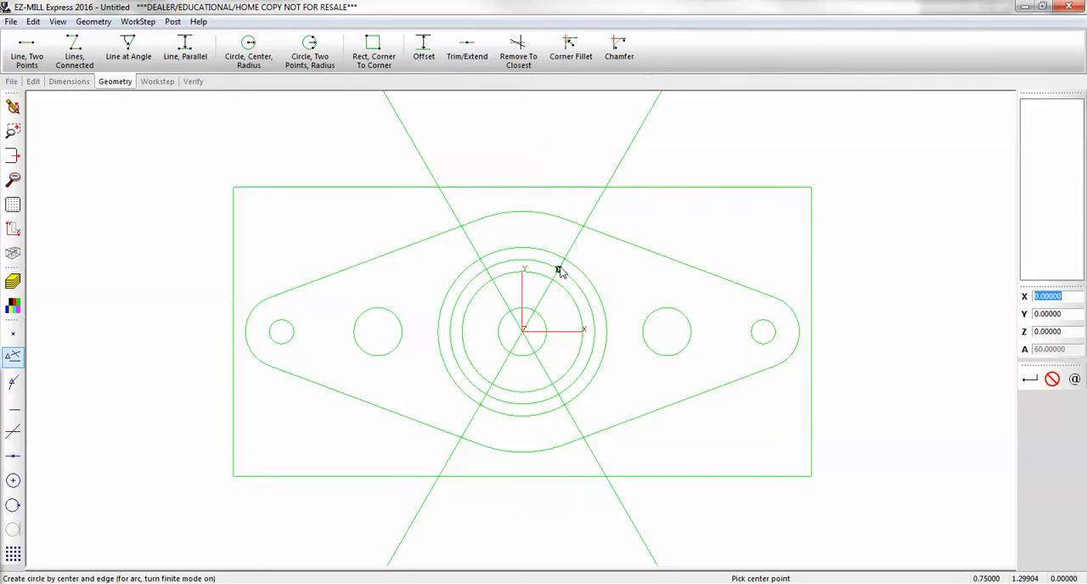
mouse_move(563, 265)
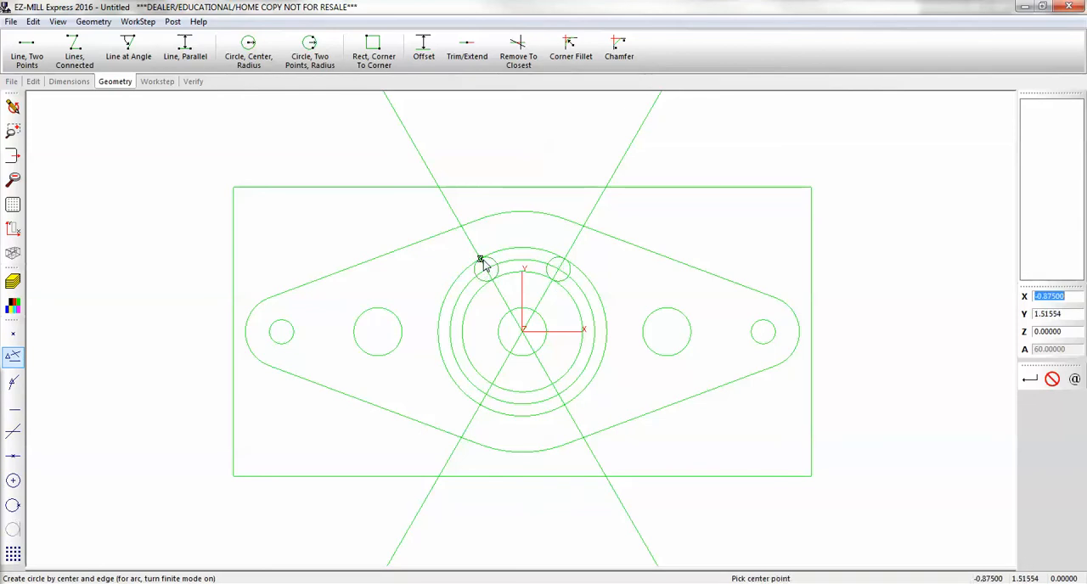
mouse_move(605, 188)
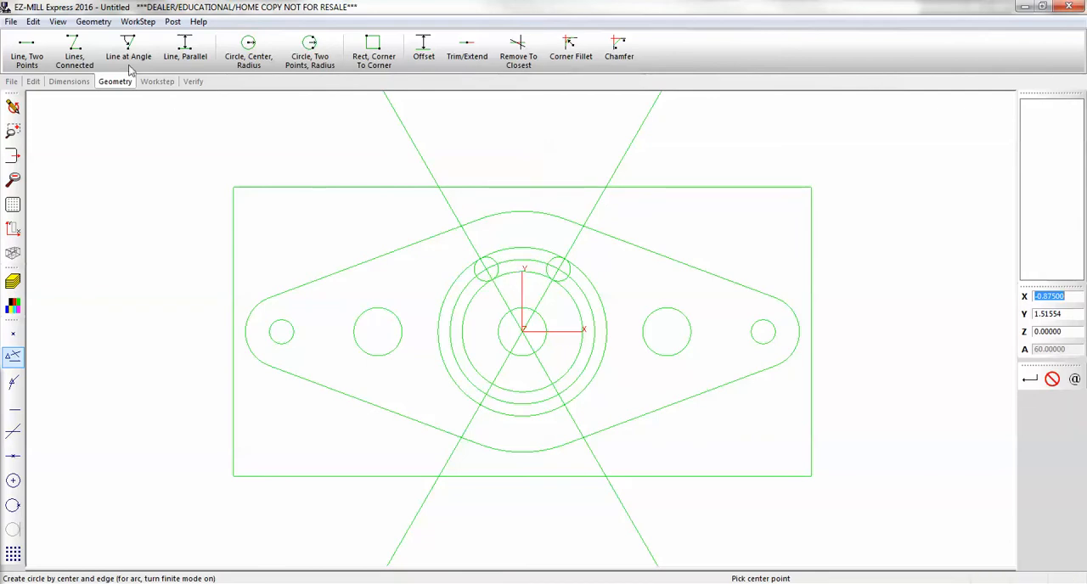
left_click(33, 80)
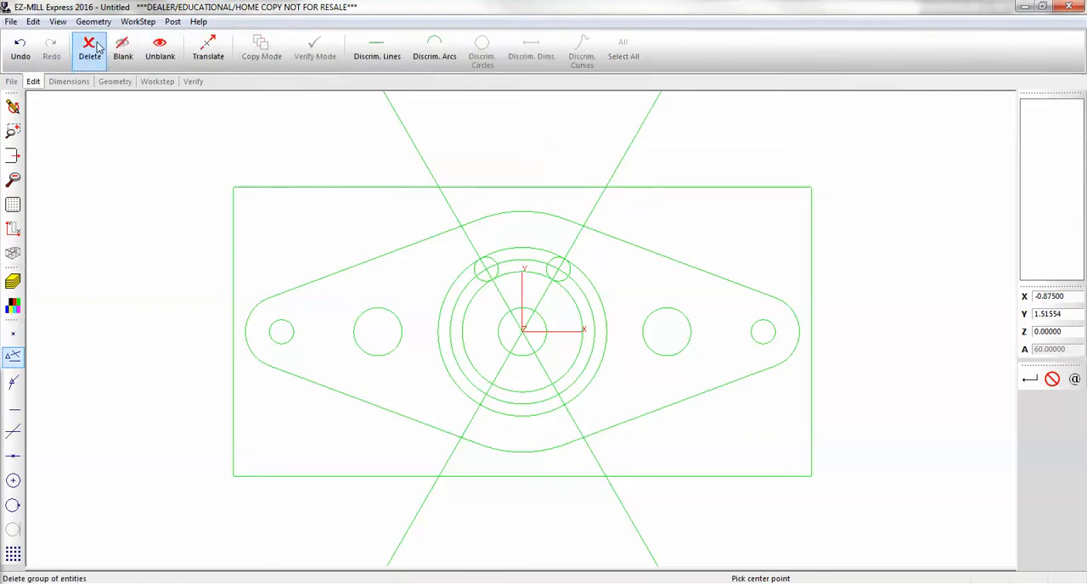
- Delete the construction lines and helper rings around the slot
left_click(314, 49)
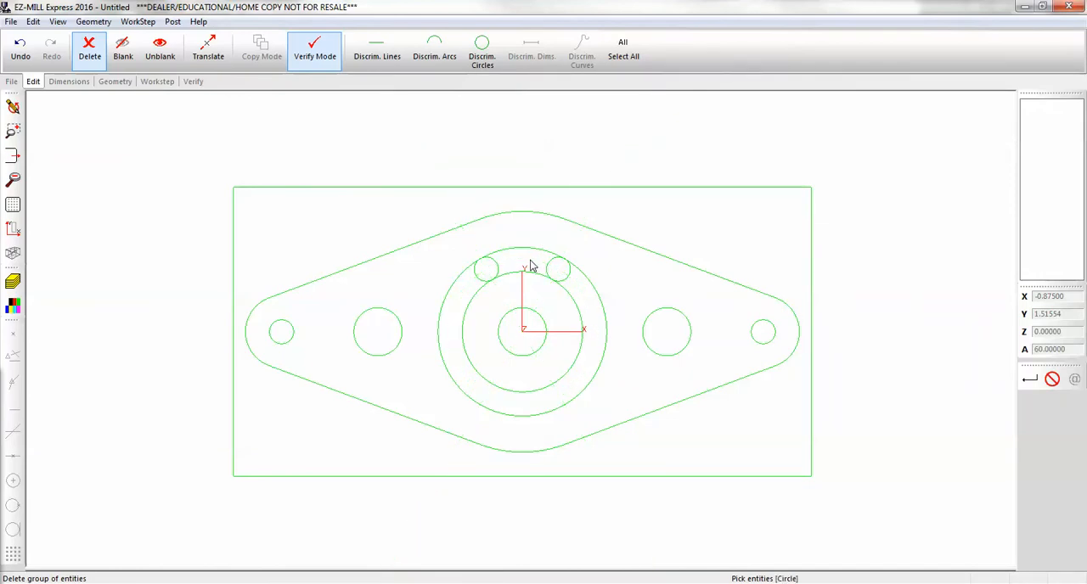
left_click(157, 80)
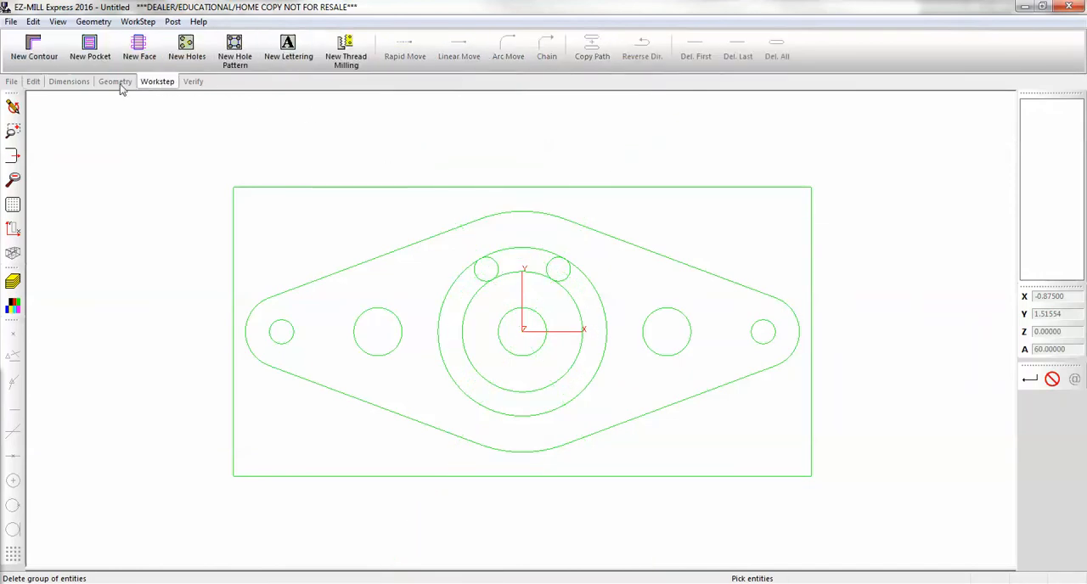
left_click(114, 81)
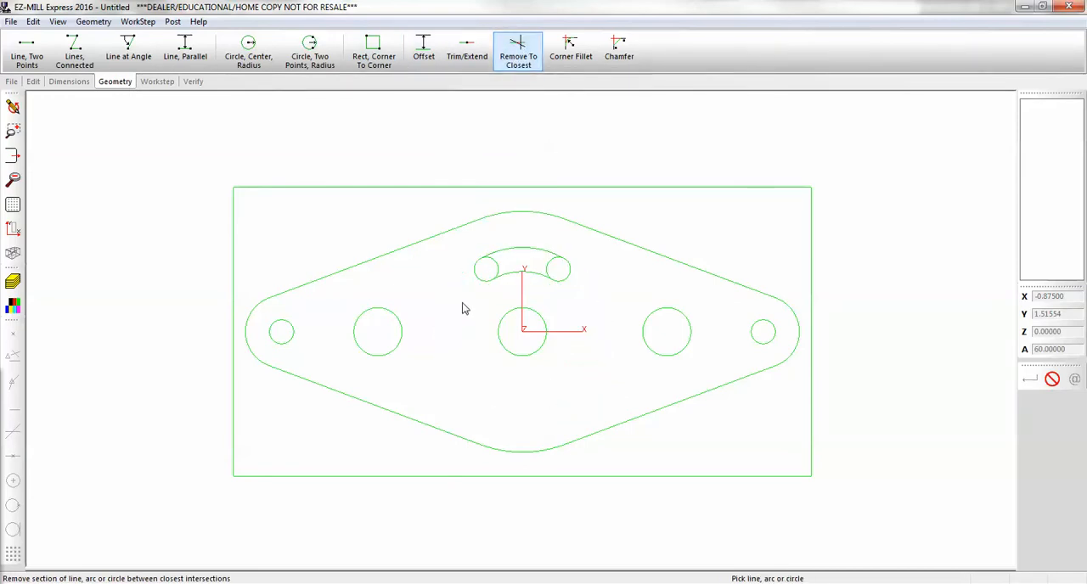
- Trim the inner halves of both small circles and the leftover arc piece
left_click(557, 270)
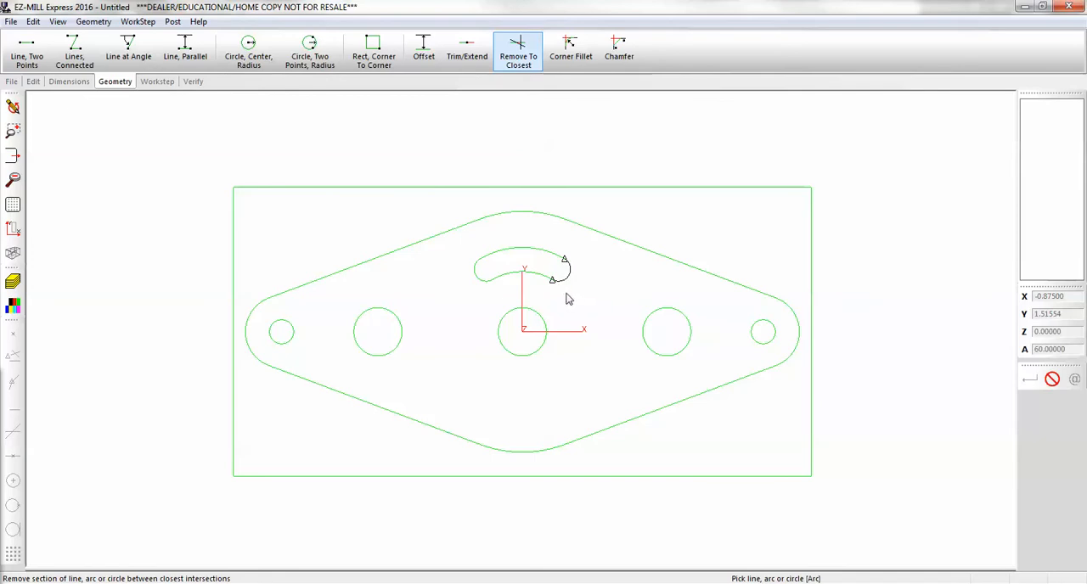
left_click(556, 272)
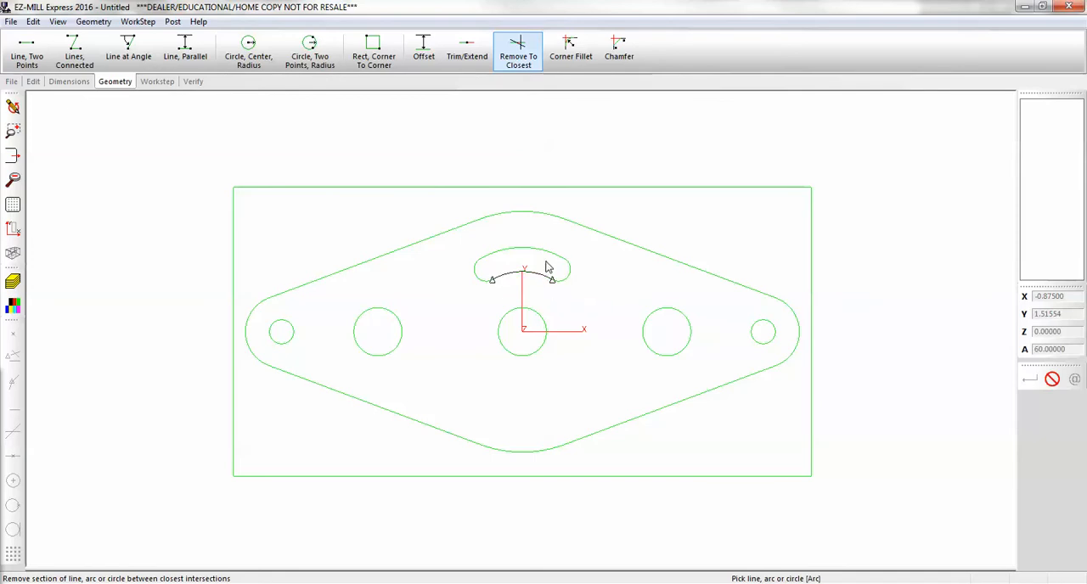
left_click(522, 282)
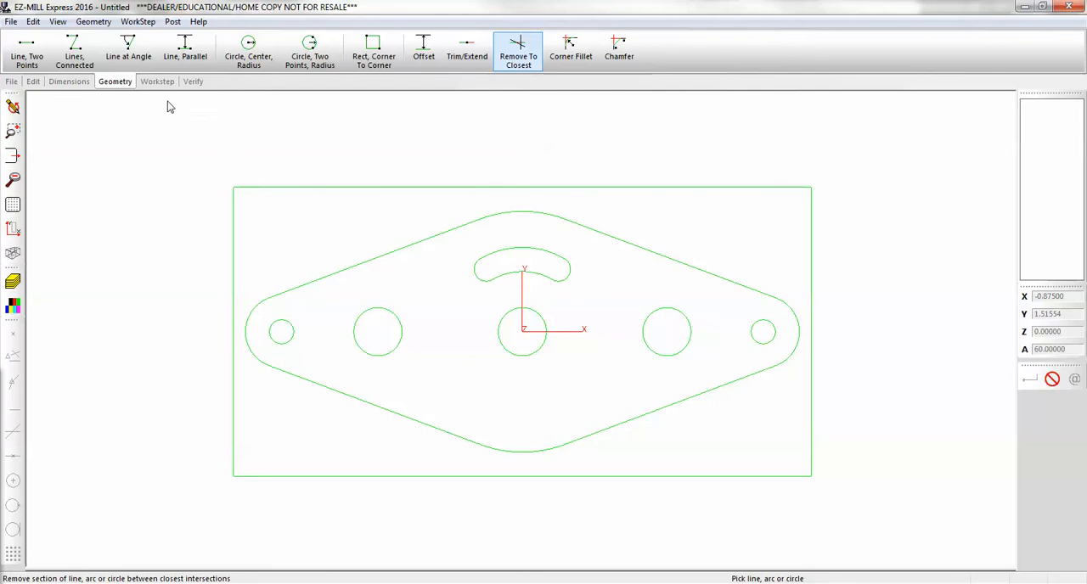
left_click(33, 21)
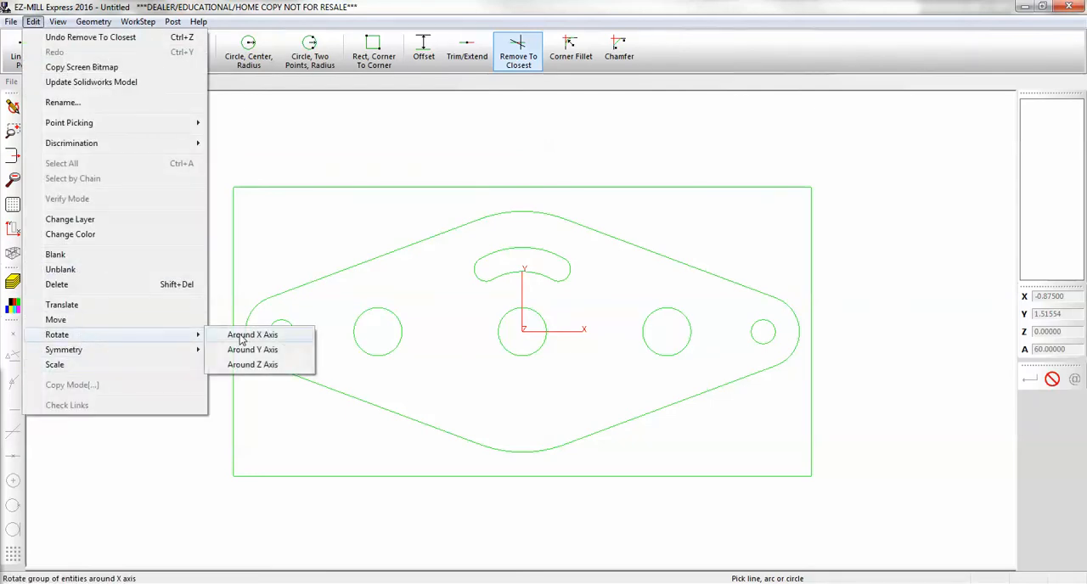
mouse_move(252, 364)
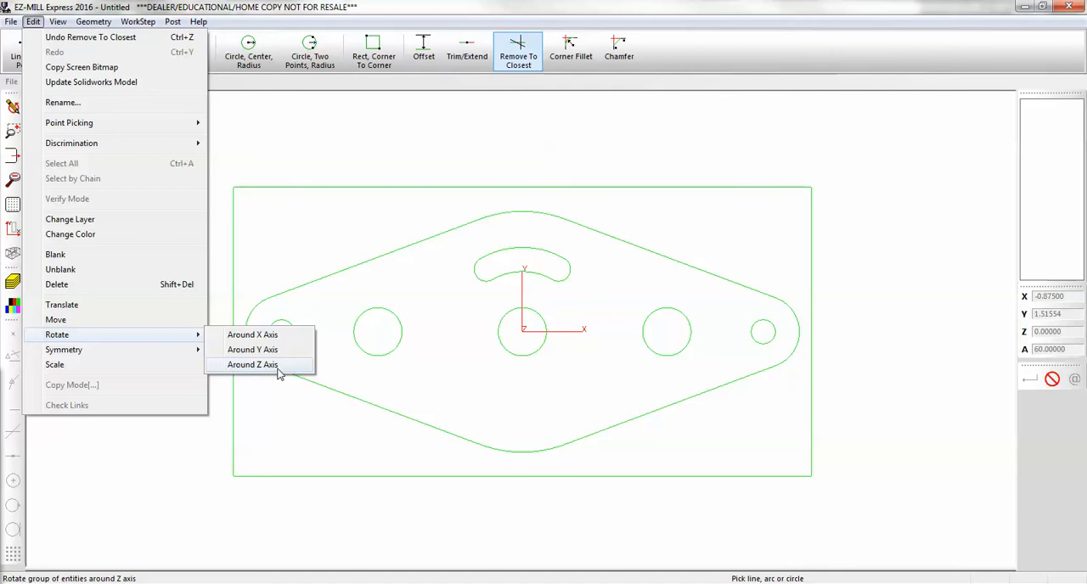
- Start a rotation around the Z axis for the slot geometry
left_click(253, 364)
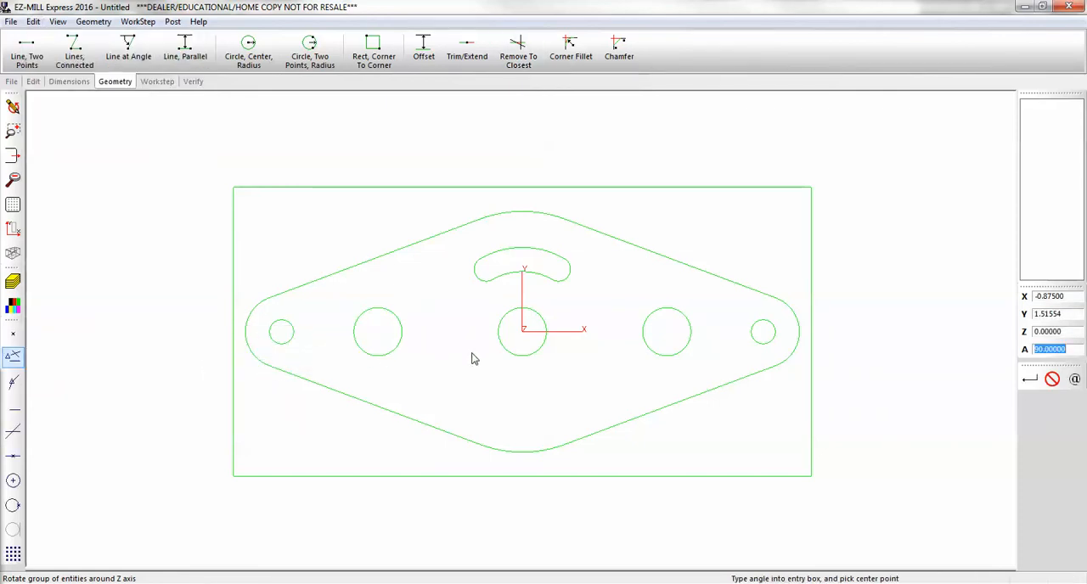
mouse_move(523, 341)
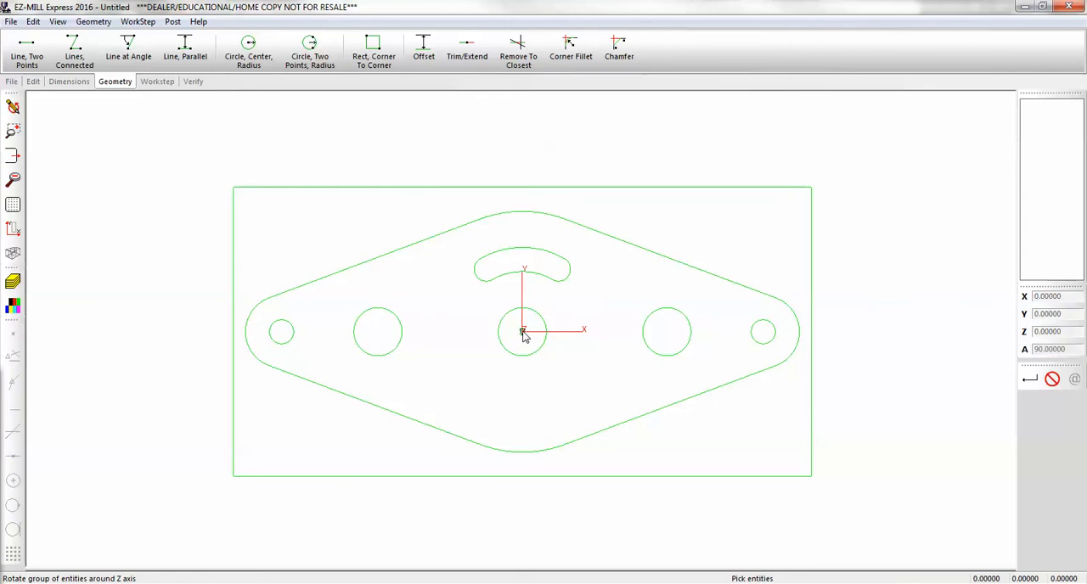
mouse_move(110, 126)
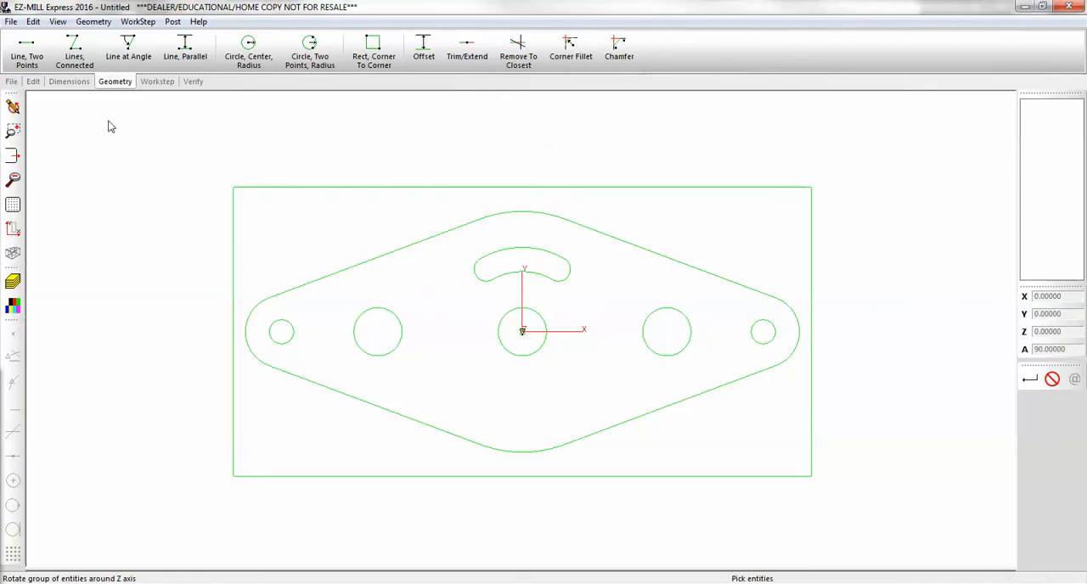
- Switch the rotation to Copy Mode with 3 copies
left_click(33, 81)
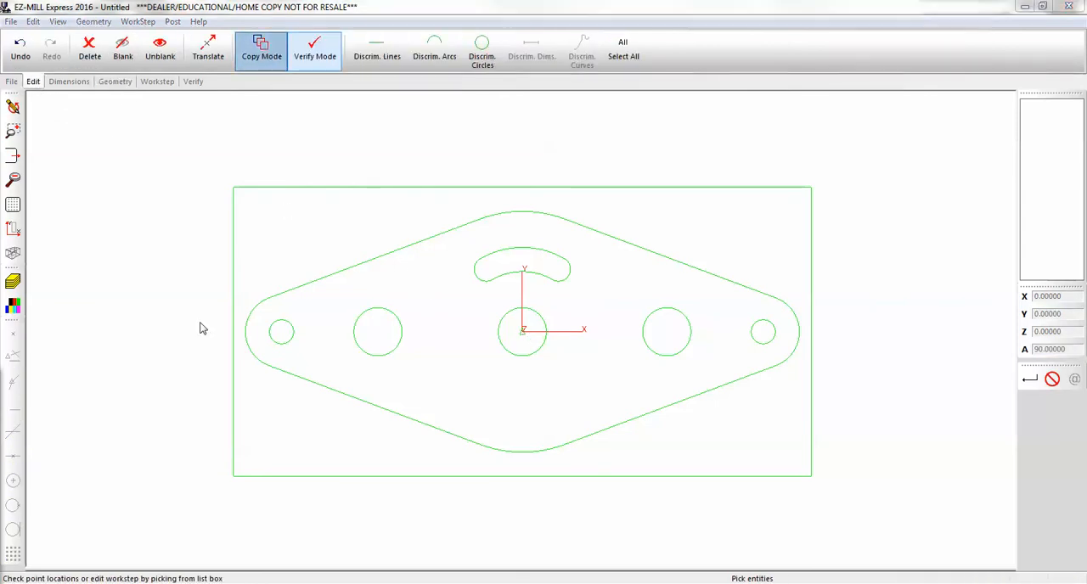
left_click(262, 48)
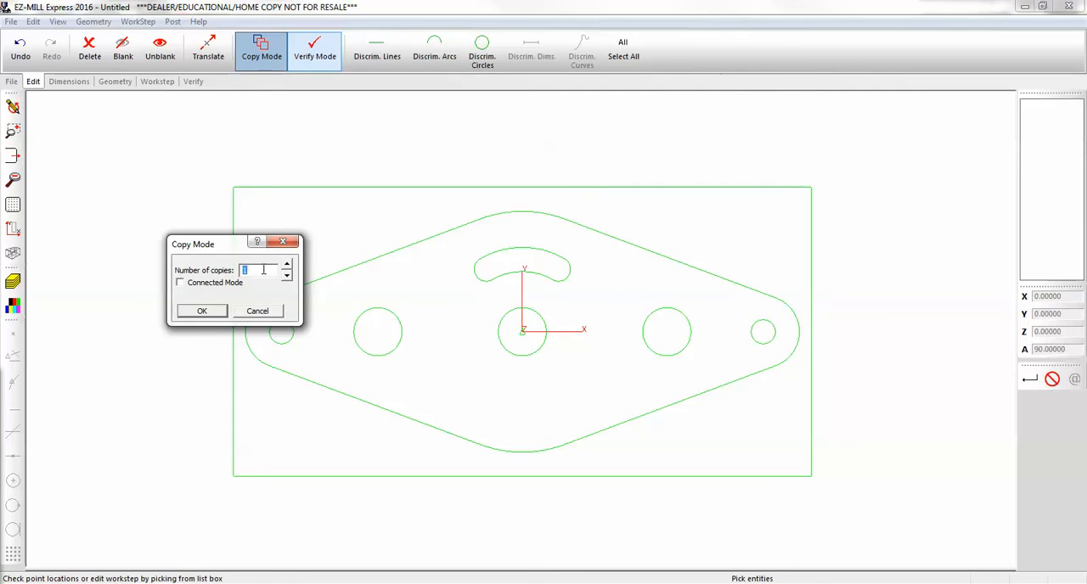
type("3")
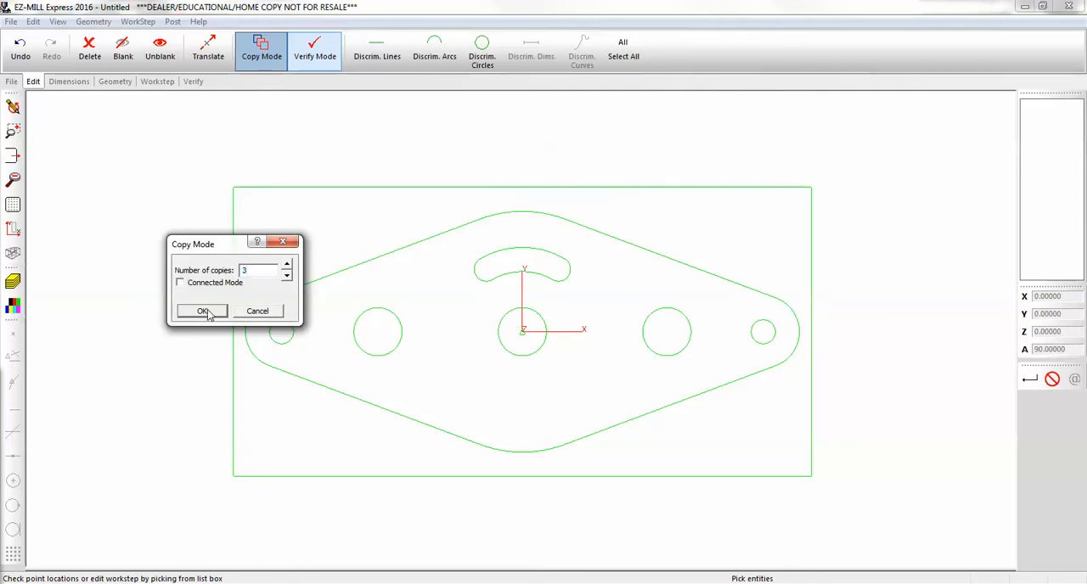
left_click(202, 311)
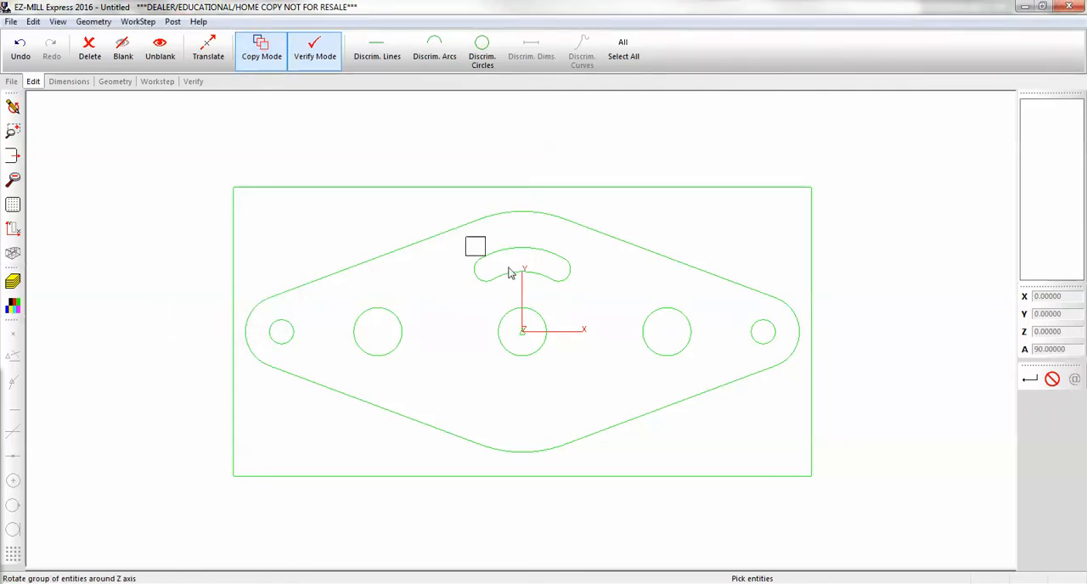